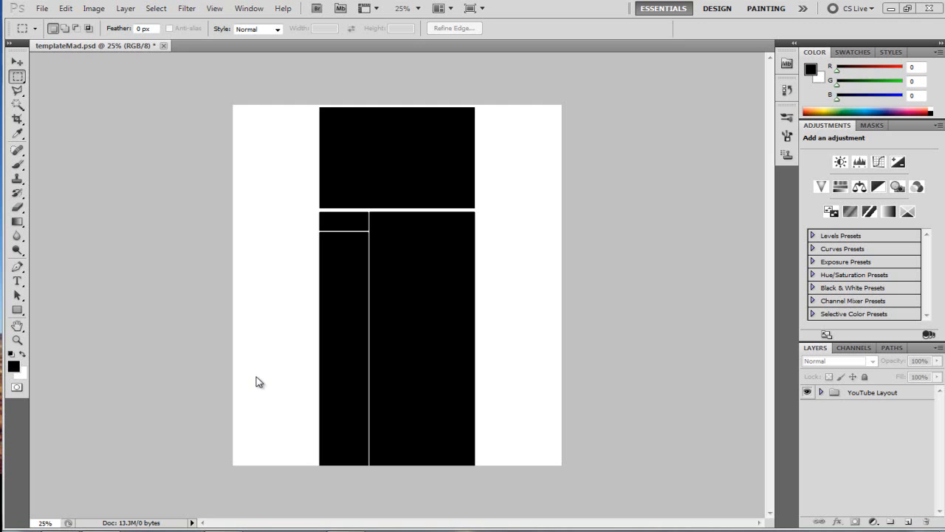
pyautogui.moveTo(349, 239)
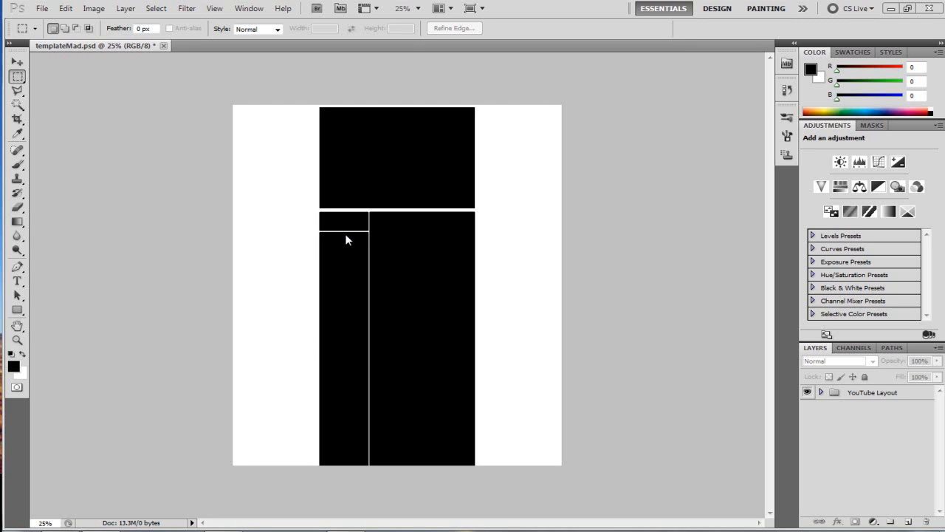
pyautogui.moveTo(352, 223)
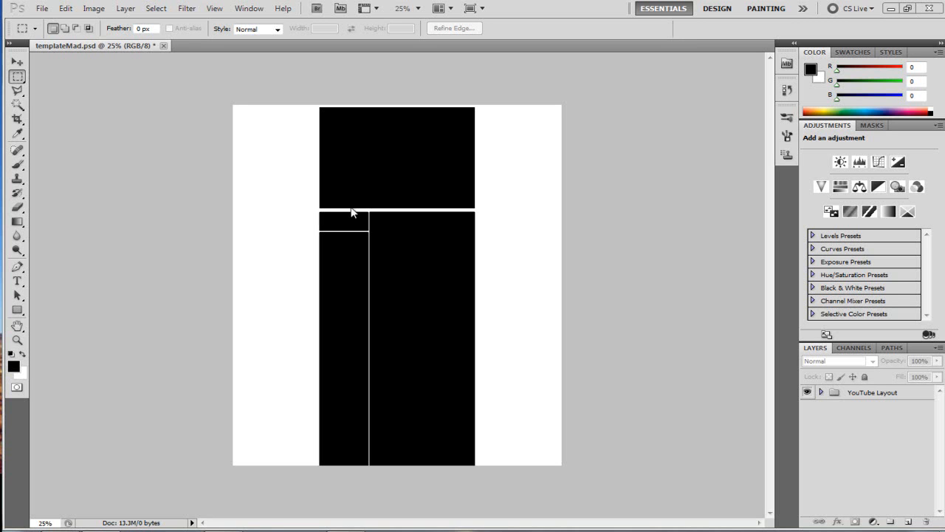
pyautogui.moveTo(372, 228)
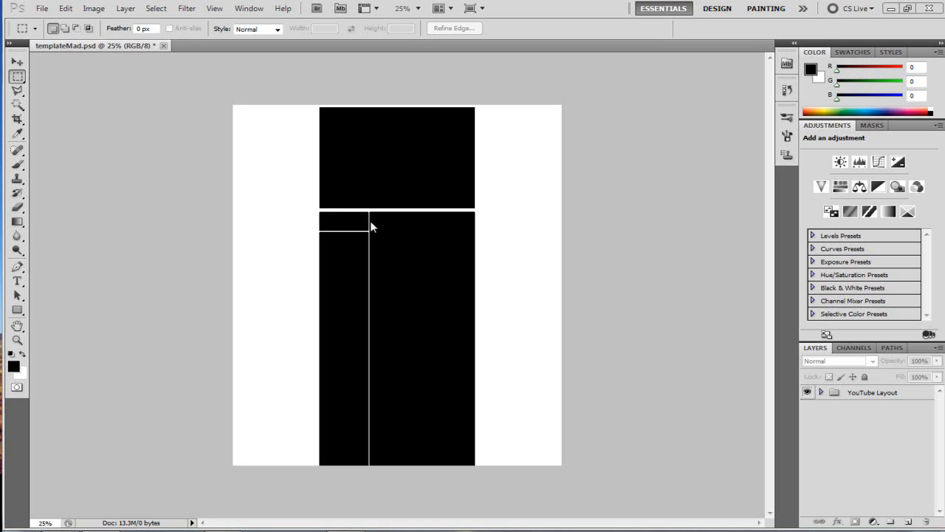
pyautogui.moveTo(485, 256)
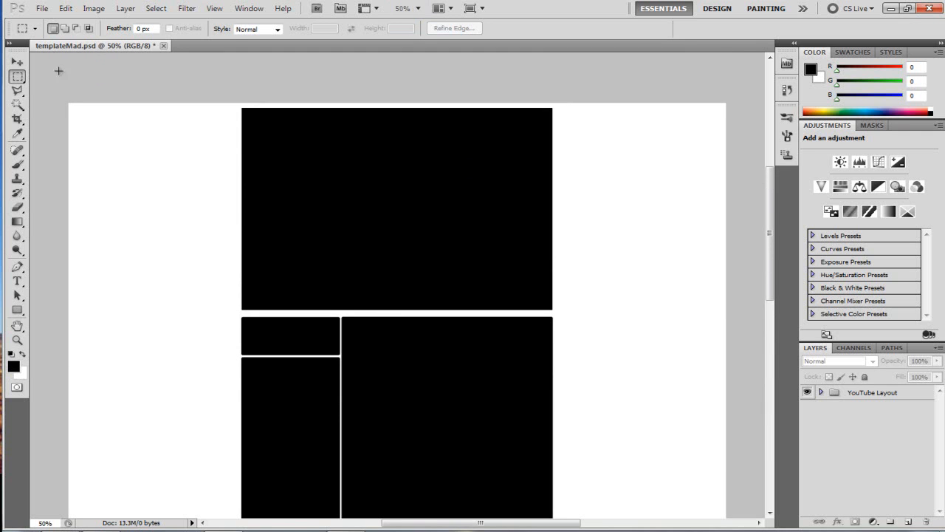
# With the Move Tool active, expand the YouTube Layout group and select its Video Box shape layer.
pyautogui.click(18, 62)
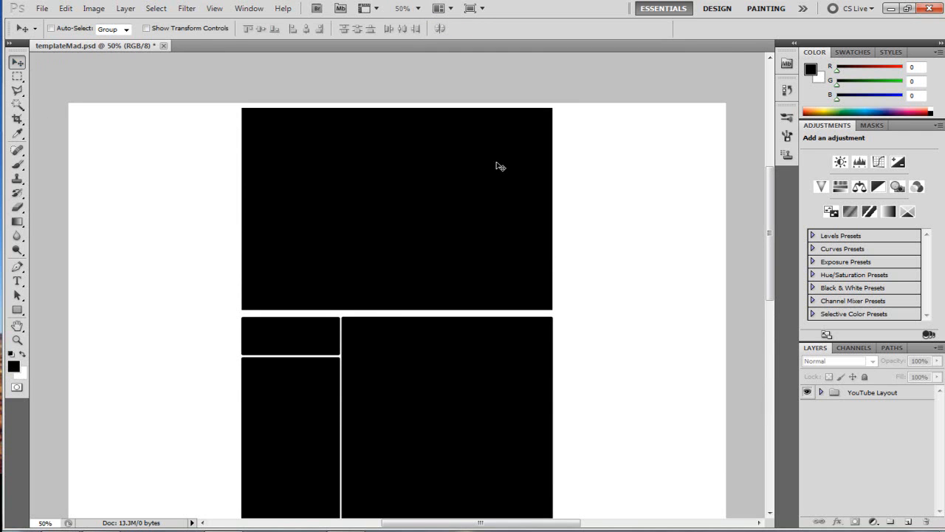
pyautogui.moveTo(653, 266)
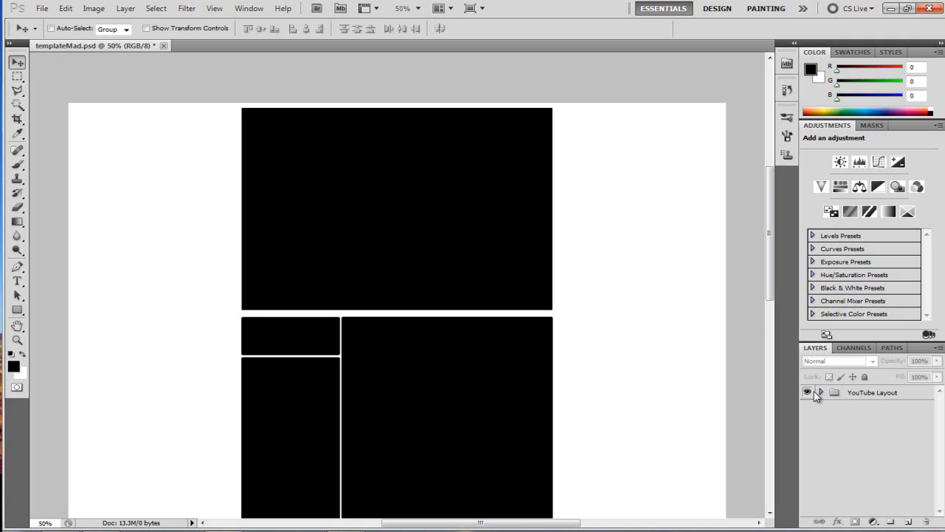
pyautogui.moveTo(821, 396)
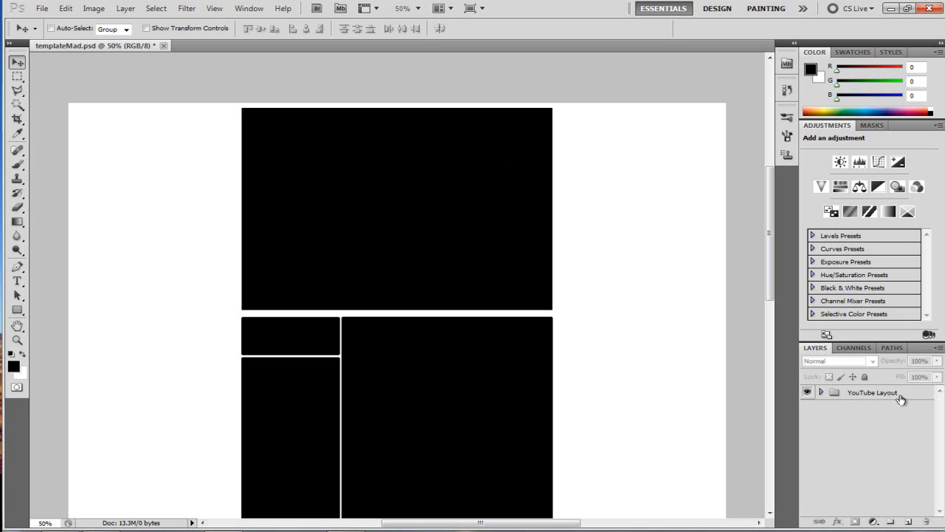
pyautogui.click(821, 393)
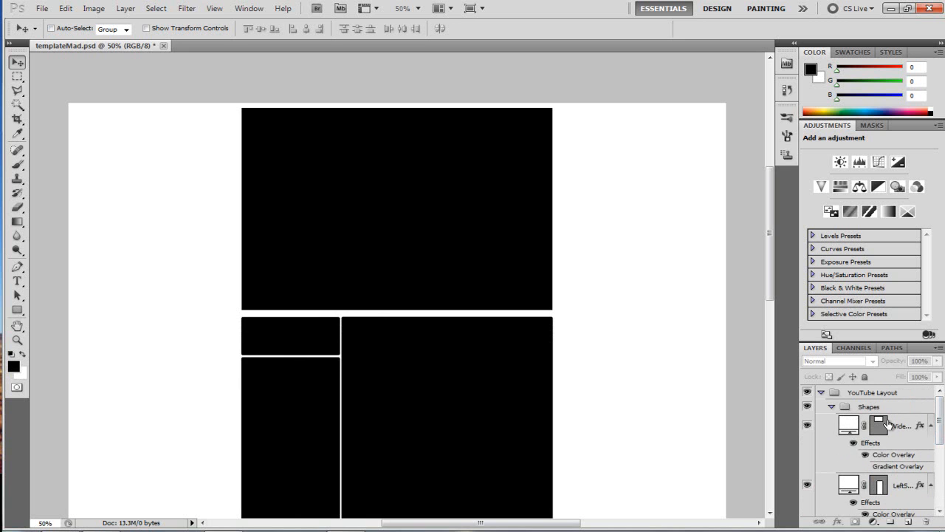
pyautogui.scroll(-3)
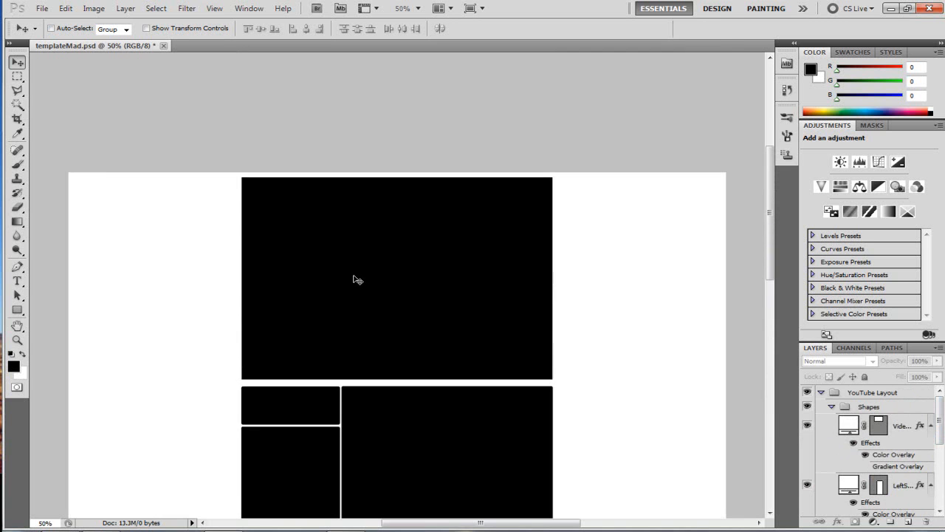
pyautogui.click(902, 425)
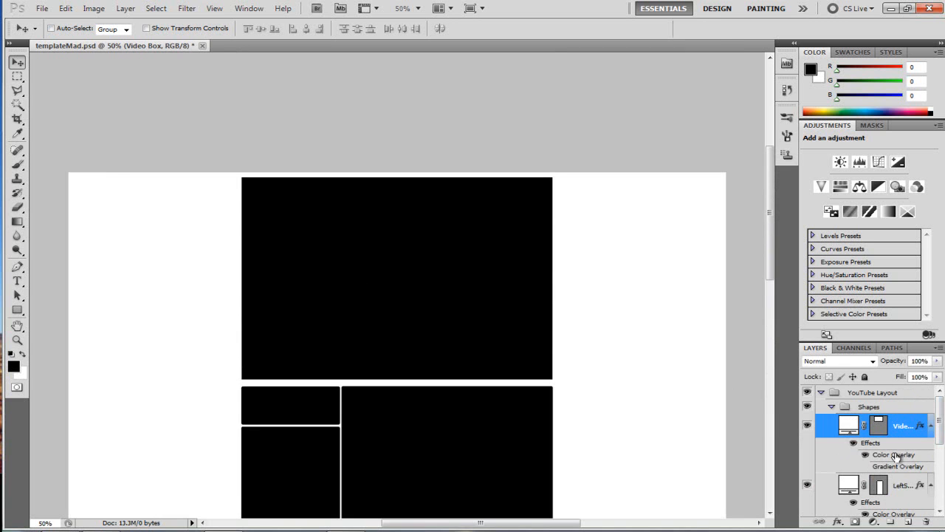
pyautogui.doubleClick(892, 455)
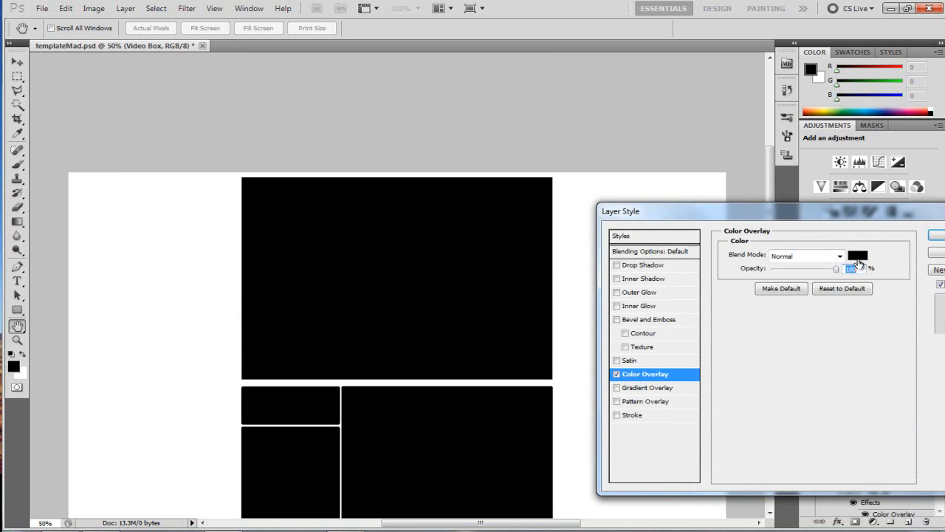
pyautogui.click(856, 256)
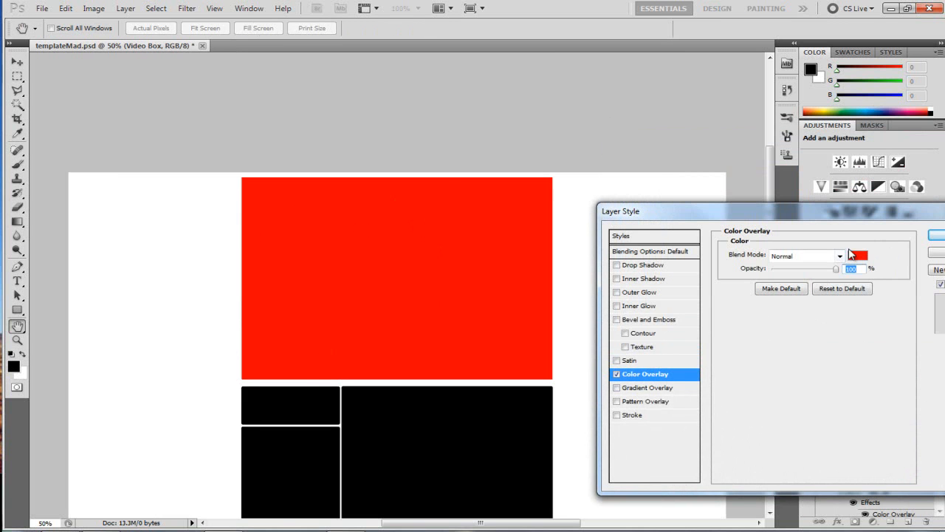
pyautogui.click(857, 254)
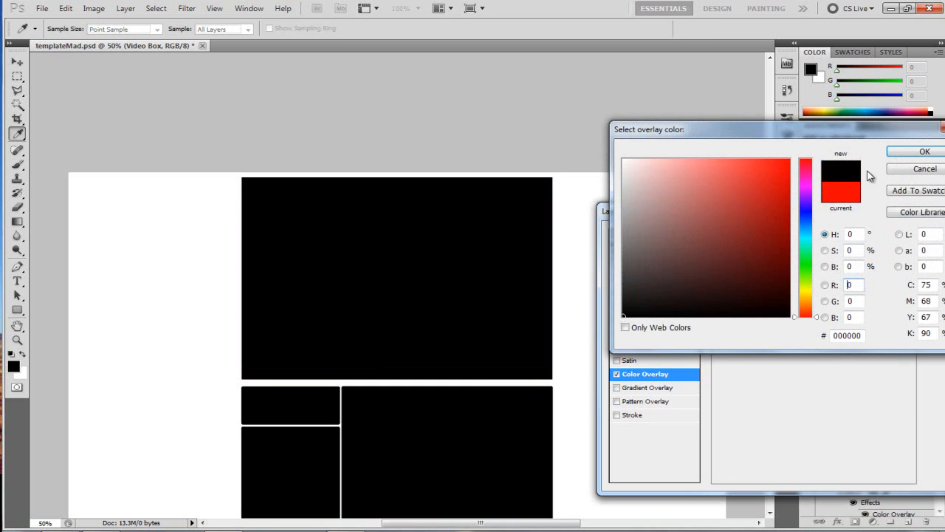
pyautogui.click(924, 151)
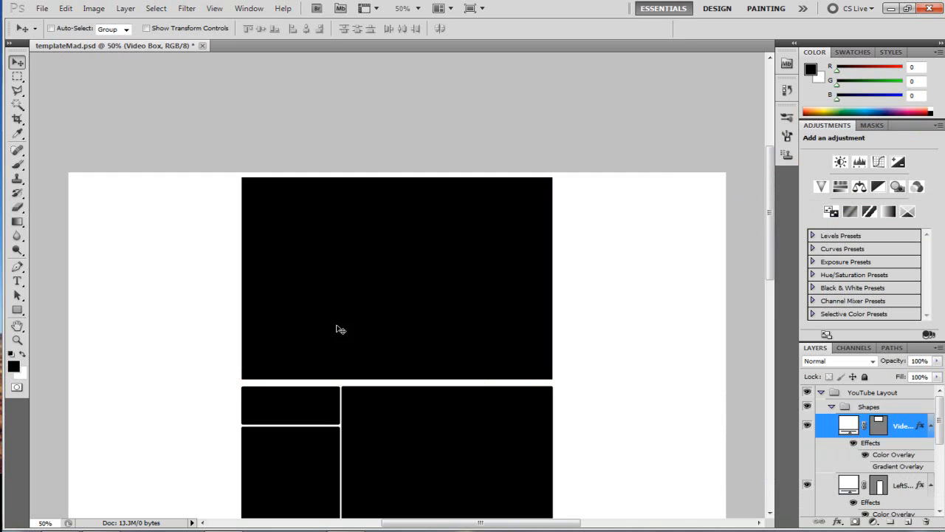
# Zoom to 100% then in to 200% on the box's top edge before adding Layer 1.
pyautogui.scroll(-3)
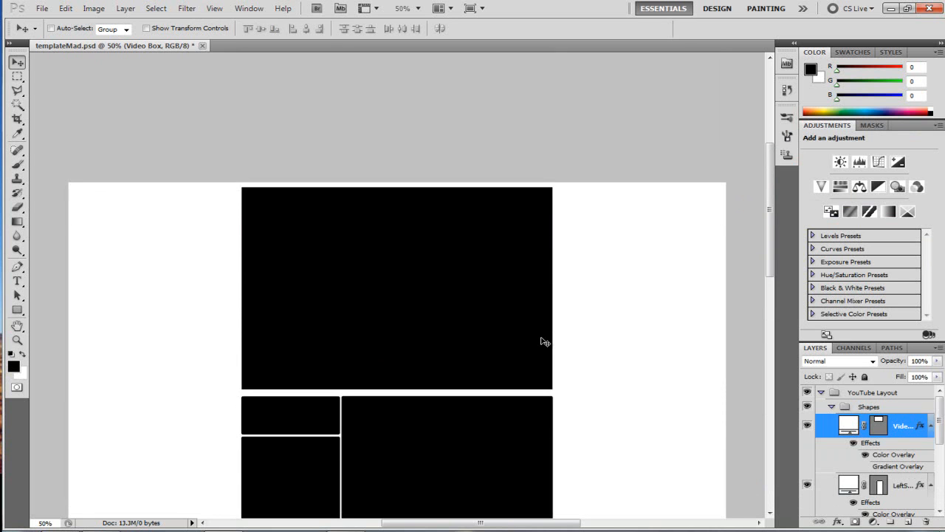
pyautogui.moveTo(555, 189)
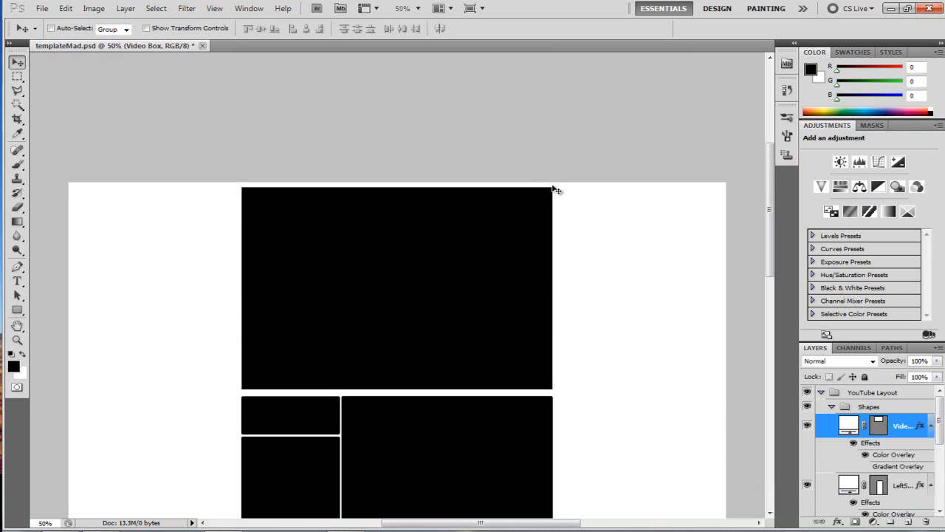
pyautogui.moveTo(375, 73)
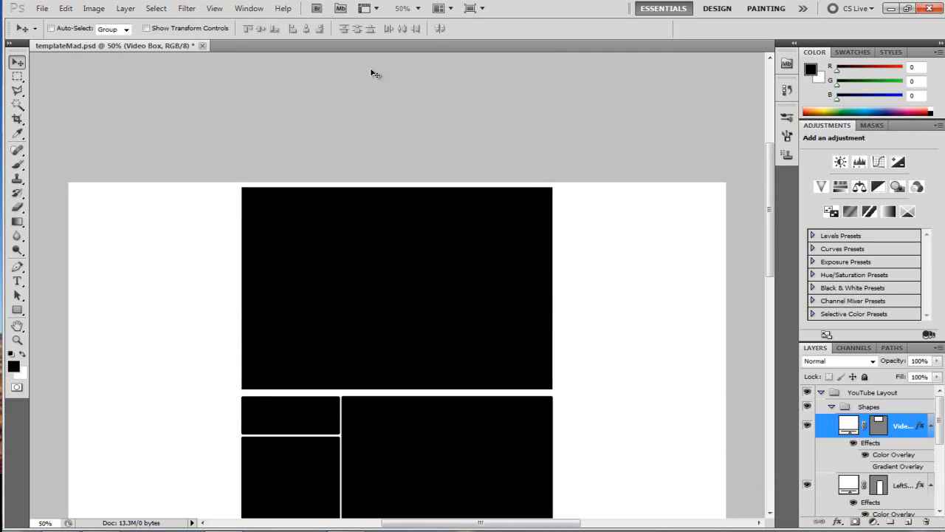
pyautogui.click(416, 9)
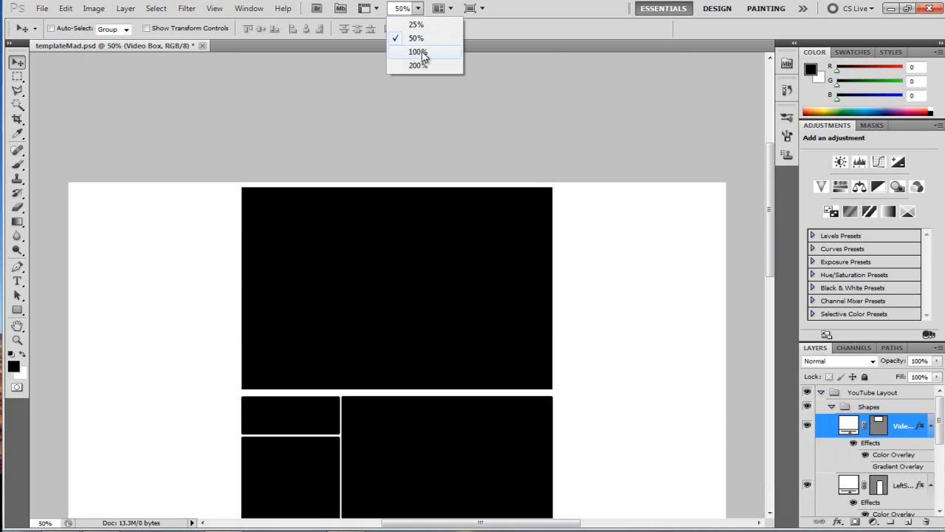
pyautogui.click(416, 52)
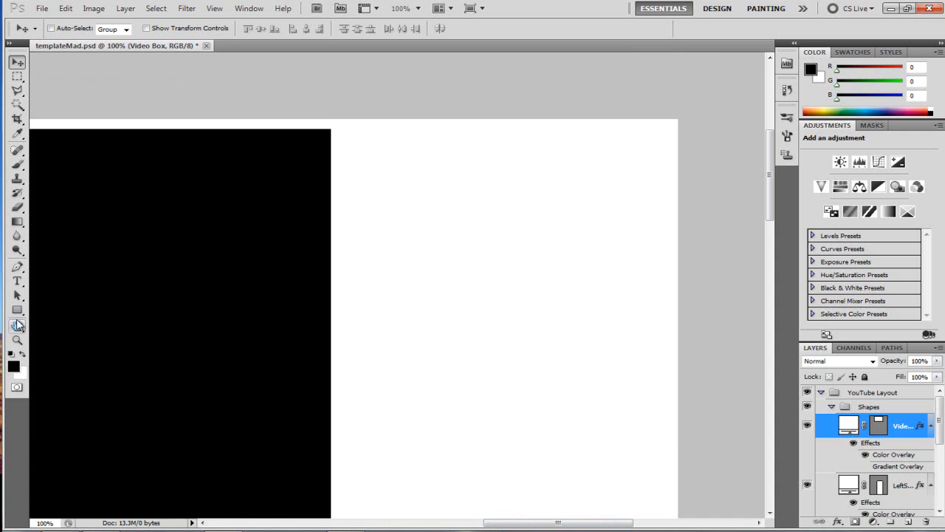
pyautogui.click(18, 310)
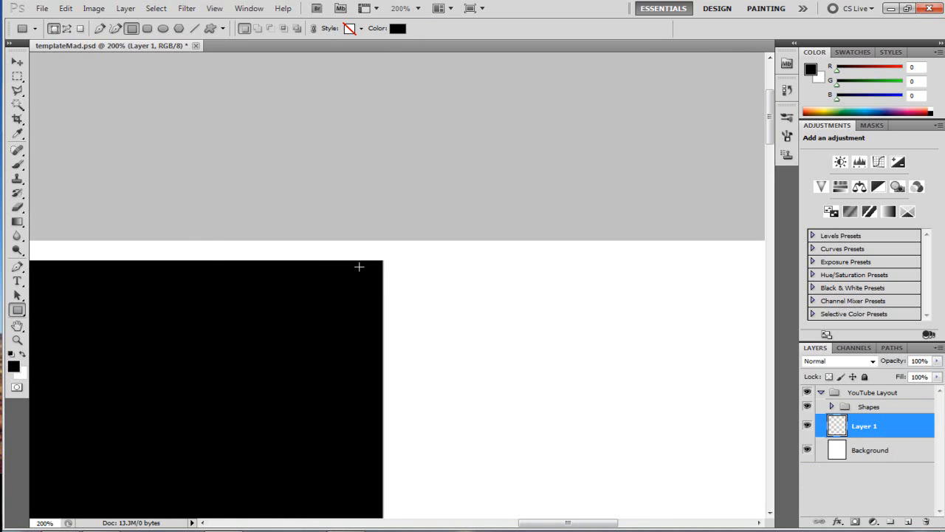
# Draw the black tab Shape 1 past the box's top edge and warp its lower corner inward.
pyautogui.moveTo(383, 260); pyautogui.dragTo(428, 356)
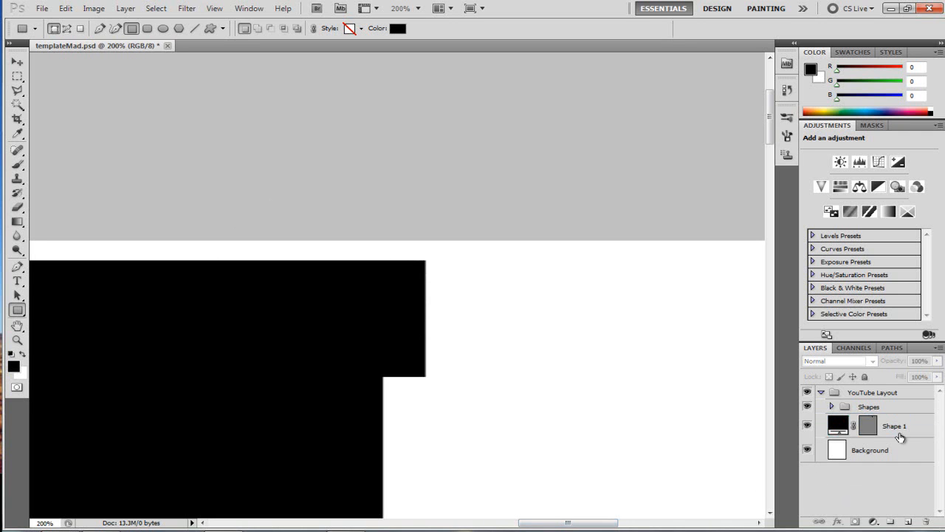
pyautogui.click(893, 425)
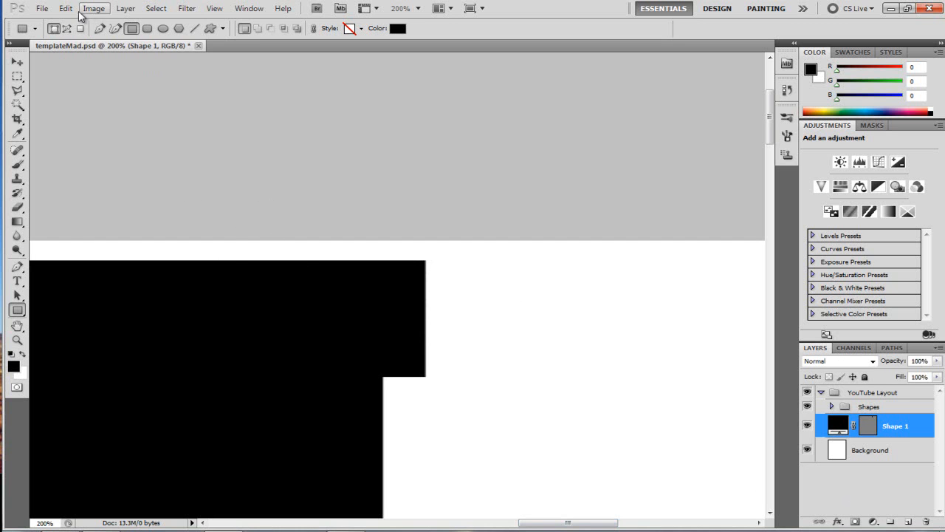
pyautogui.click(65, 9)
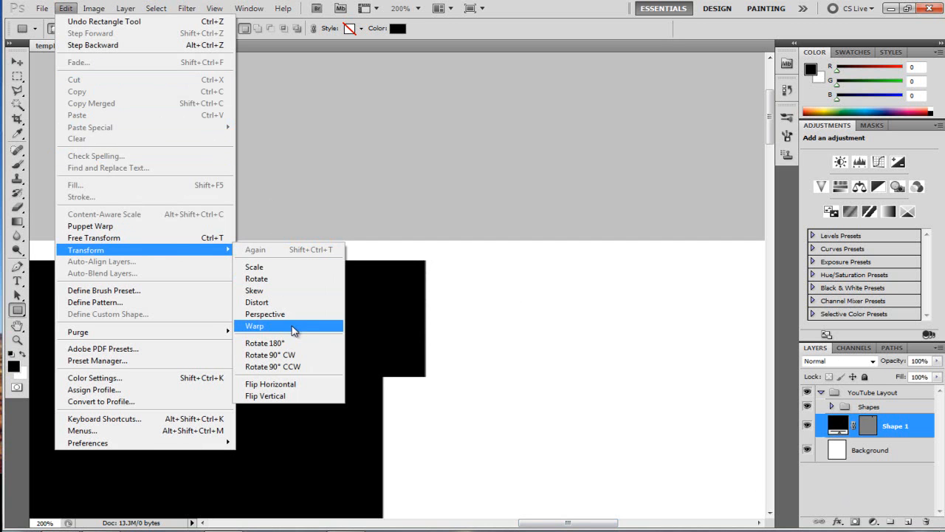
pyautogui.click(254, 326)
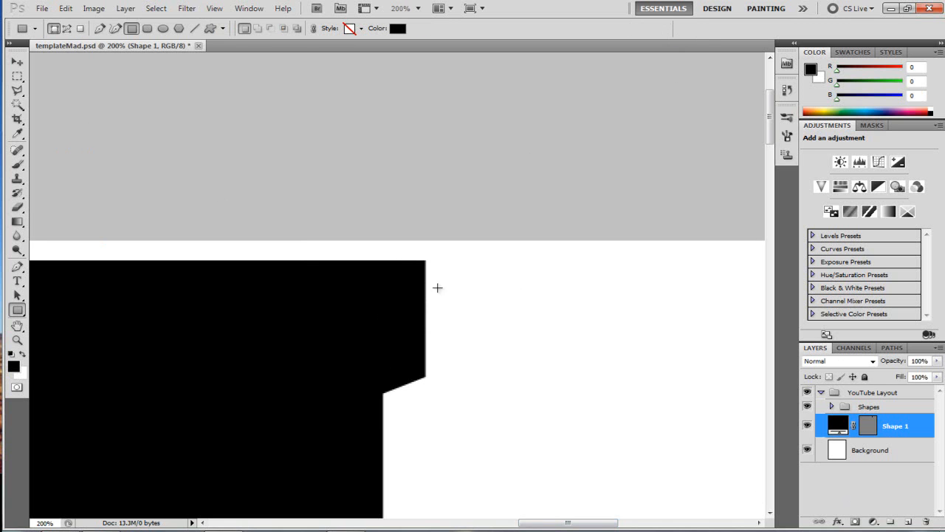
pyautogui.moveTo(384, 268)
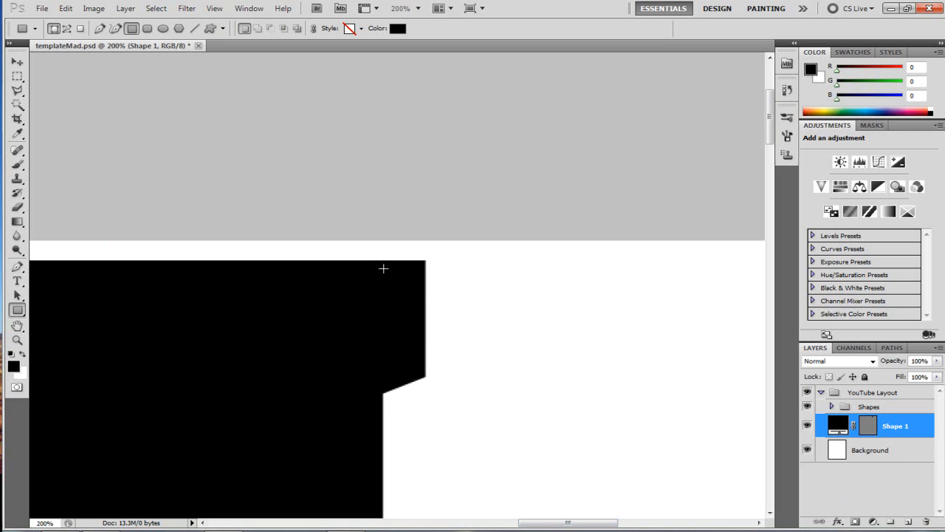
pyautogui.moveTo(331, 359)
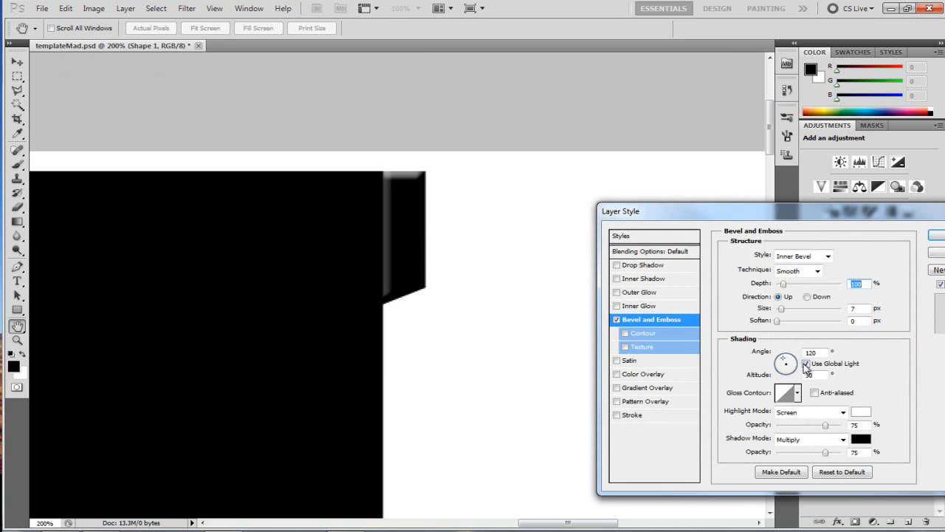
# Set an Inner Bevel, Chisel Hard, 3 px, with Use Global Light off and a custom angle.
pyautogui.moveTo(786, 363); pyautogui.dragTo(785, 369)
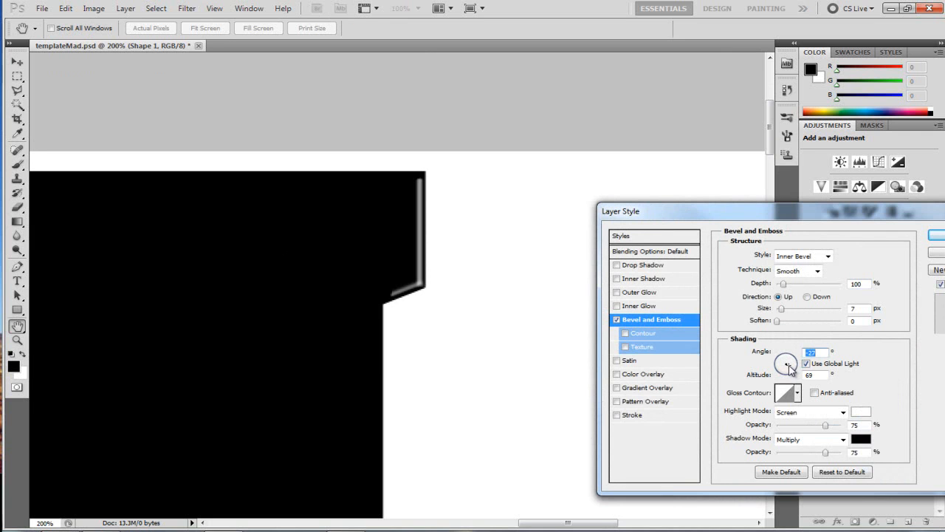
pyautogui.moveTo(786, 364); pyautogui.dragTo(788, 368)
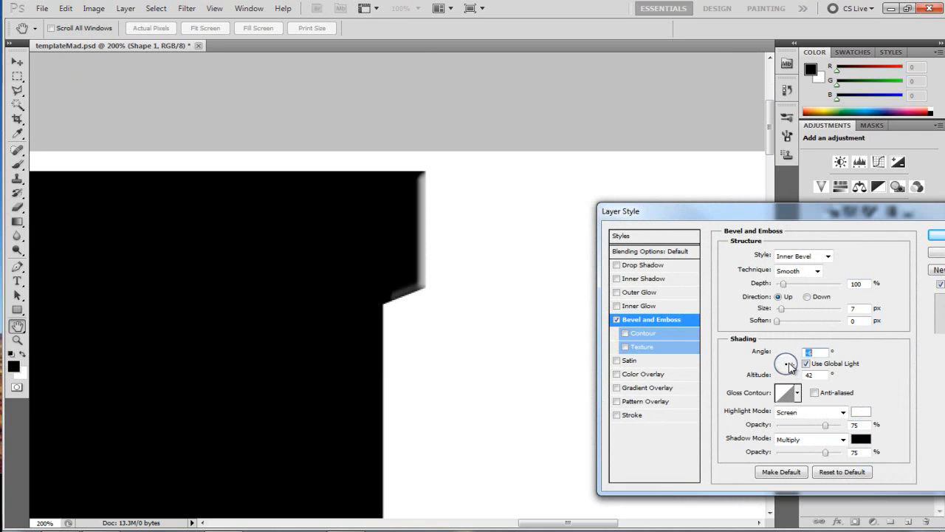
pyautogui.click(827, 255)
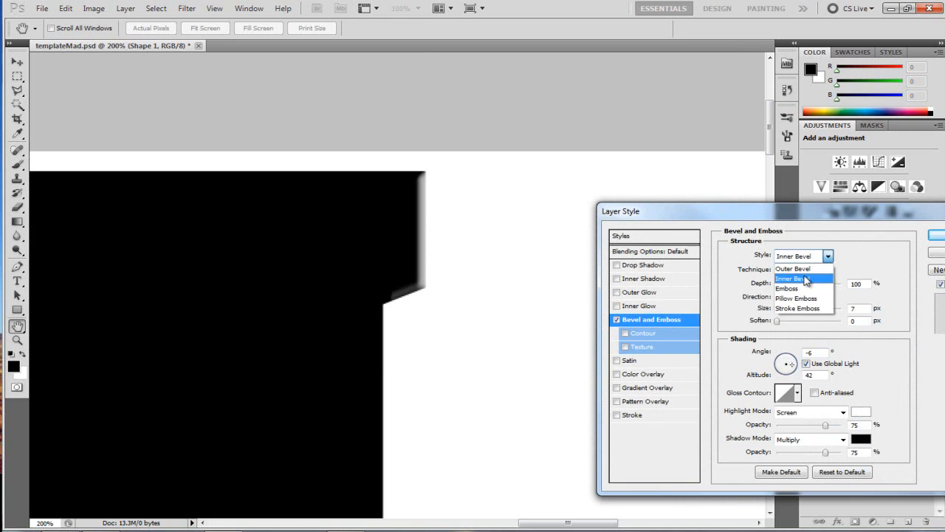
pyautogui.click(798, 270)
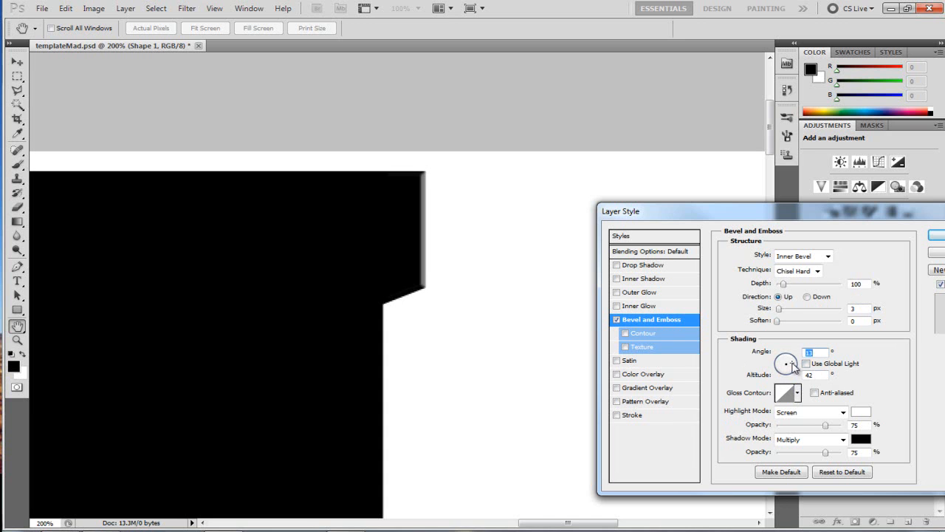
pyautogui.moveTo(786, 361); pyautogui.dragTo(789, 369)
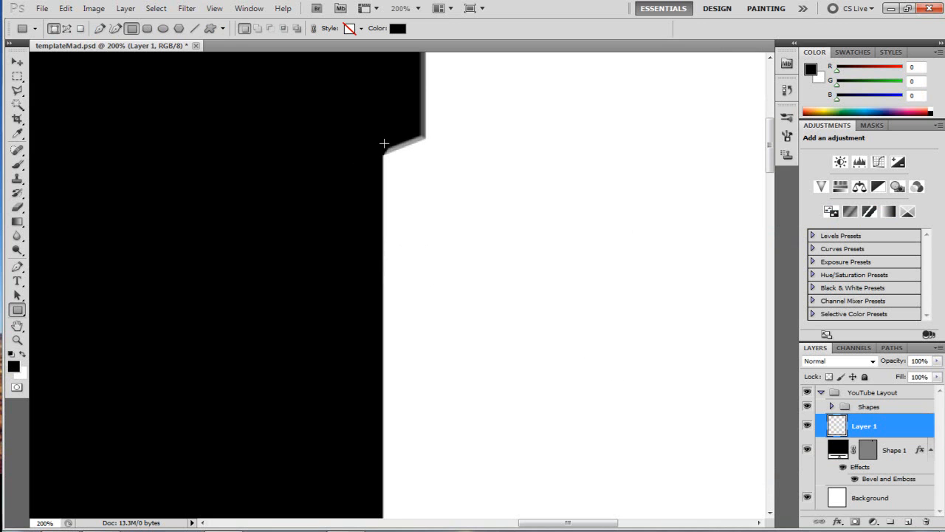
# Draw the thin right-edge strip Shape 2, taper its bottom with Perspective, and paste Shape 1's bevel style onto it.
pyautogui.moveTo(384, 142); pyautogui.dragTo(404, 490)
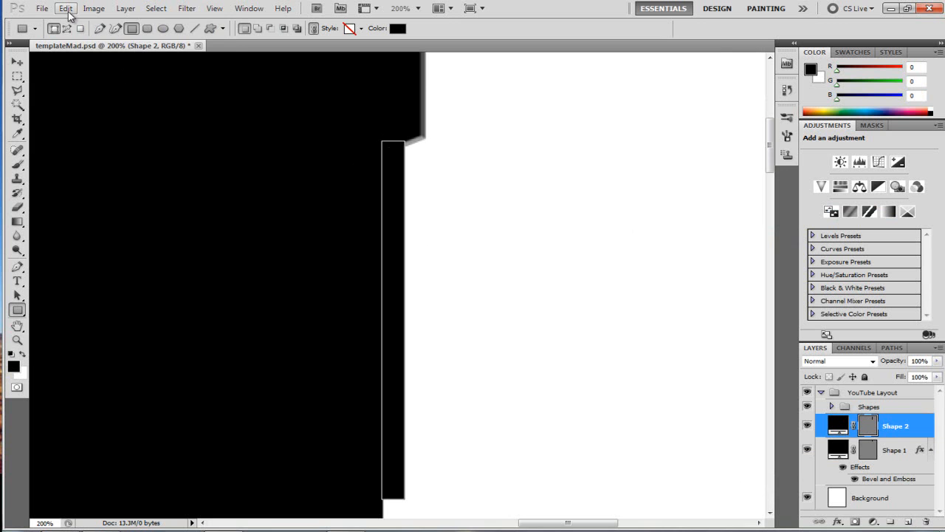
pyautogui.click(65, 9)
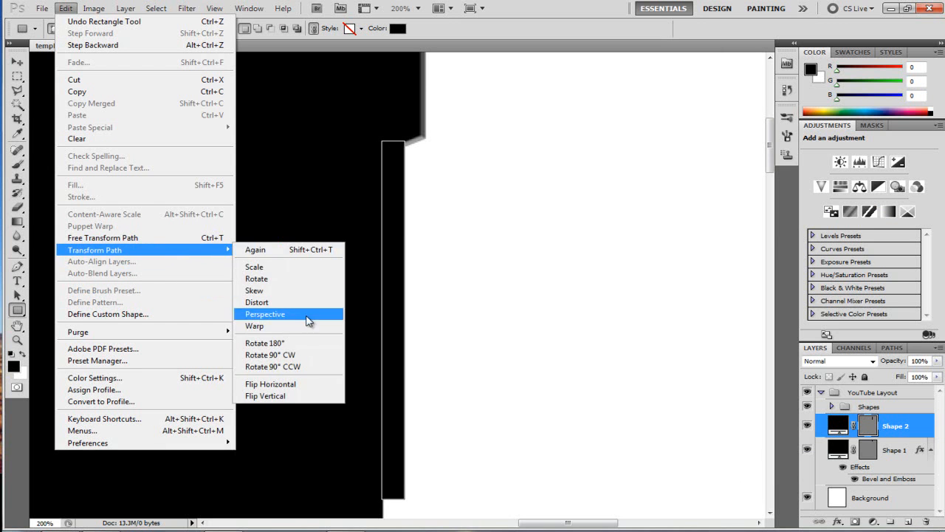
pyautogui.click(264, 313)
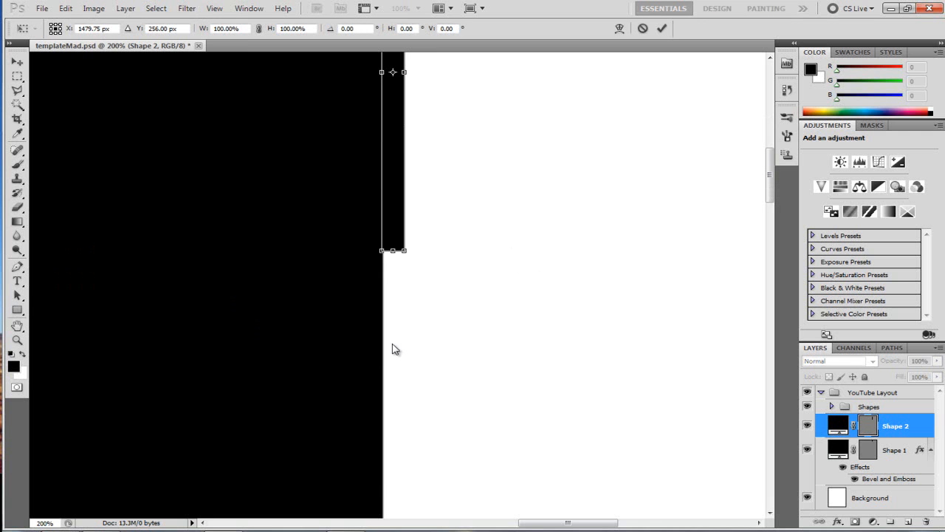
pyautogui.moveTo(384, 254)
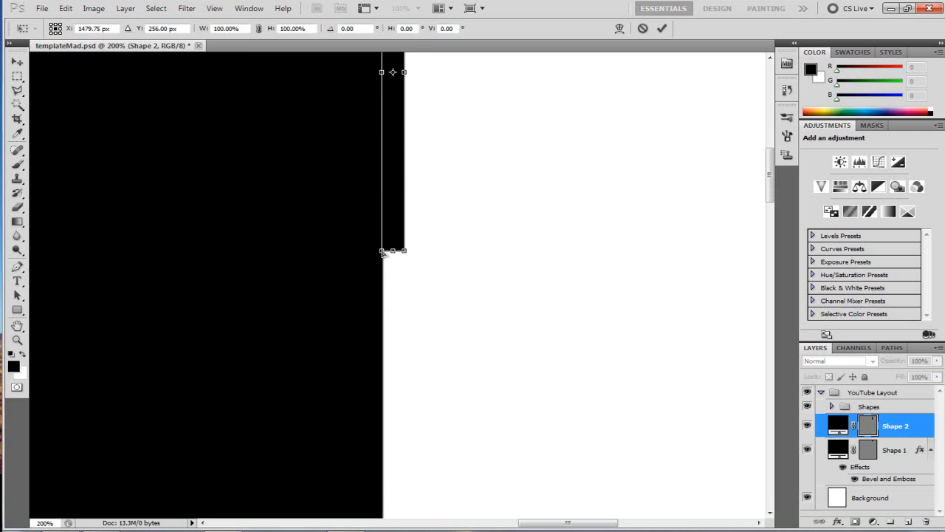
pyautogui.moveTo(392, 251); pyautogui.dragTo(387, 260)
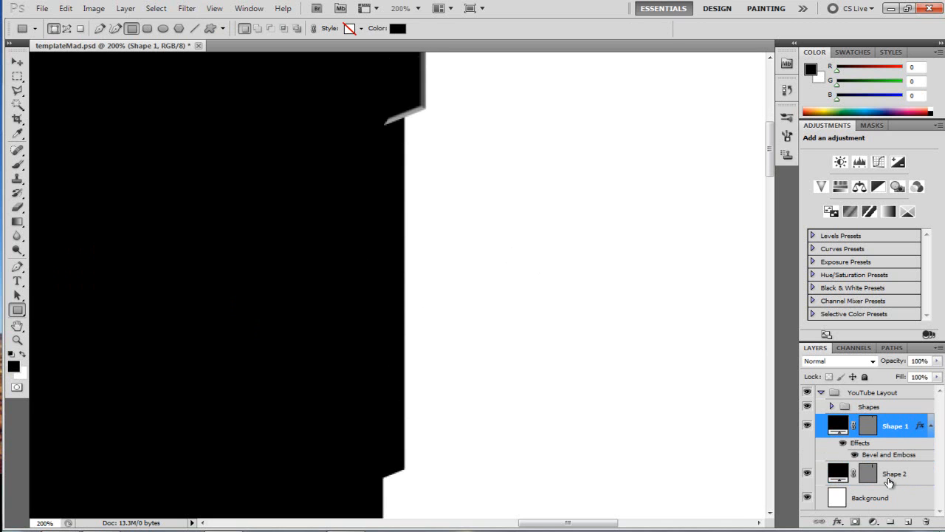
pyautogui.rightClick(895, 425)
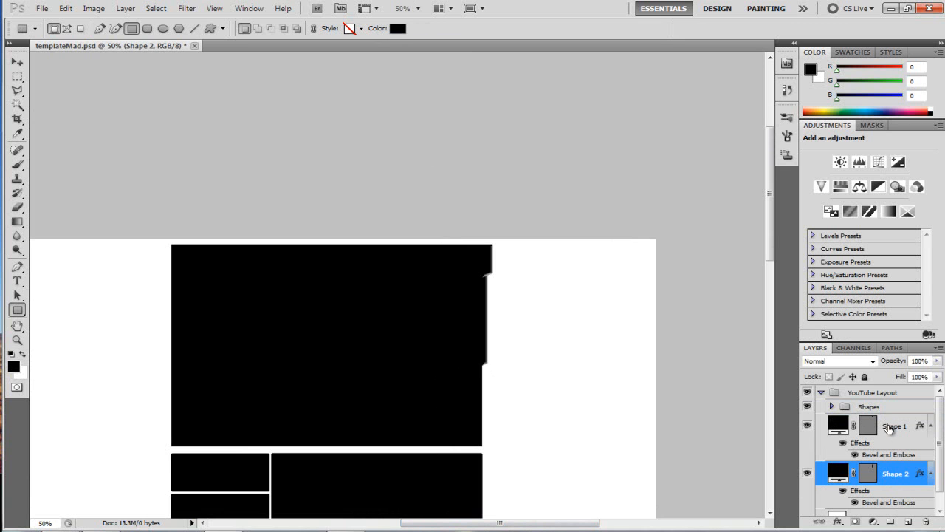
# Merge the shape layers, duplicate the result and flip the copy horizontally for the left side.
pyautogui.rightClick(871, 425)
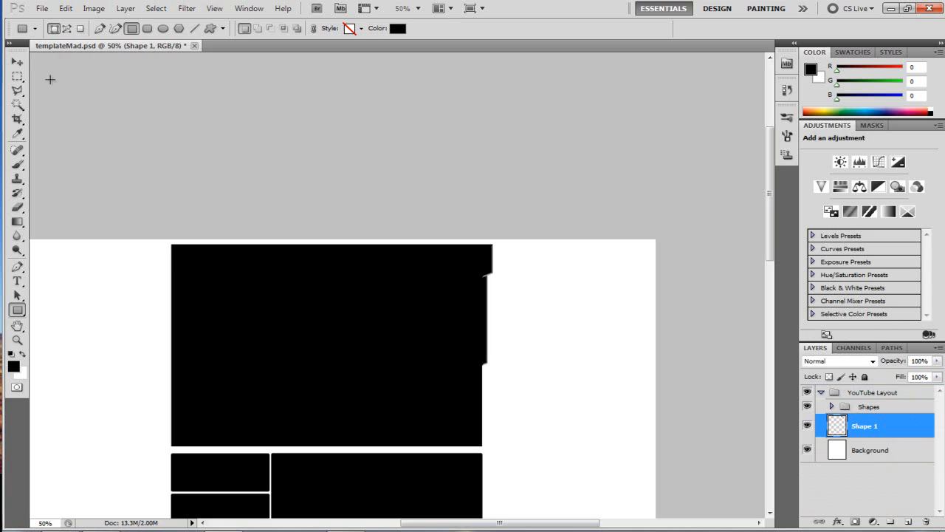
pyautogui.click(18, 62)
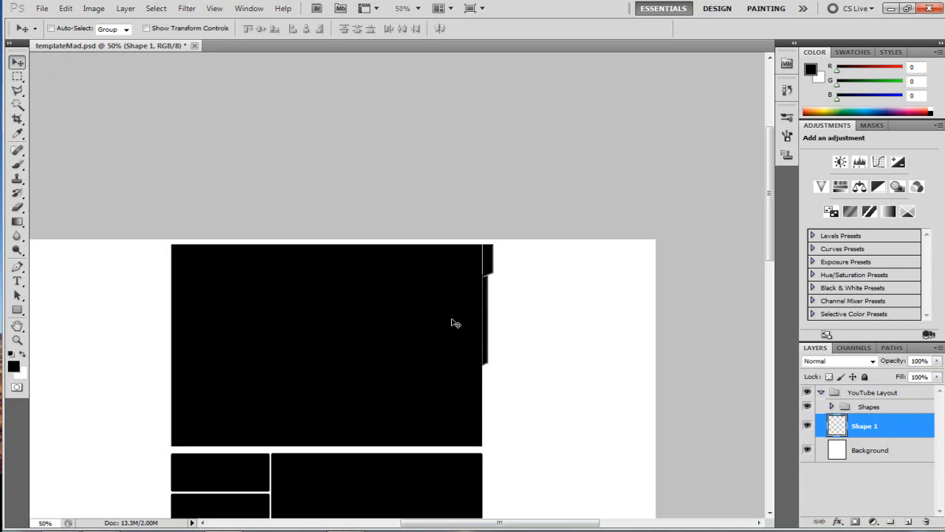
pyautogui.click(874, 426)
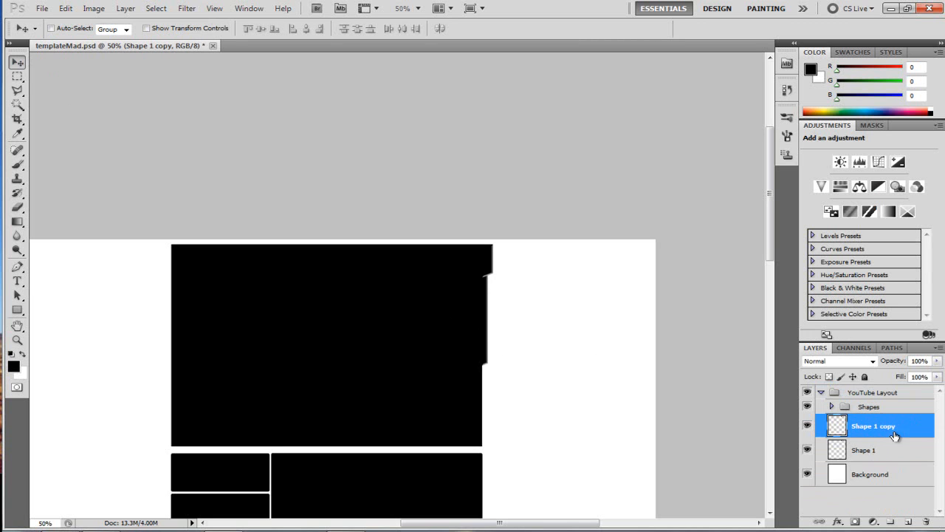
pyautogui.moveTo(574, 362)
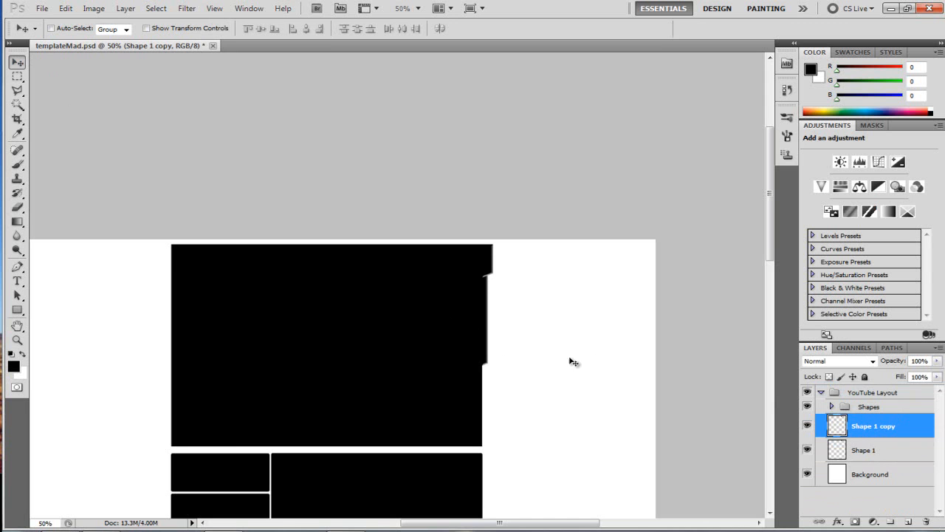
pyautogui.click(65, 9)
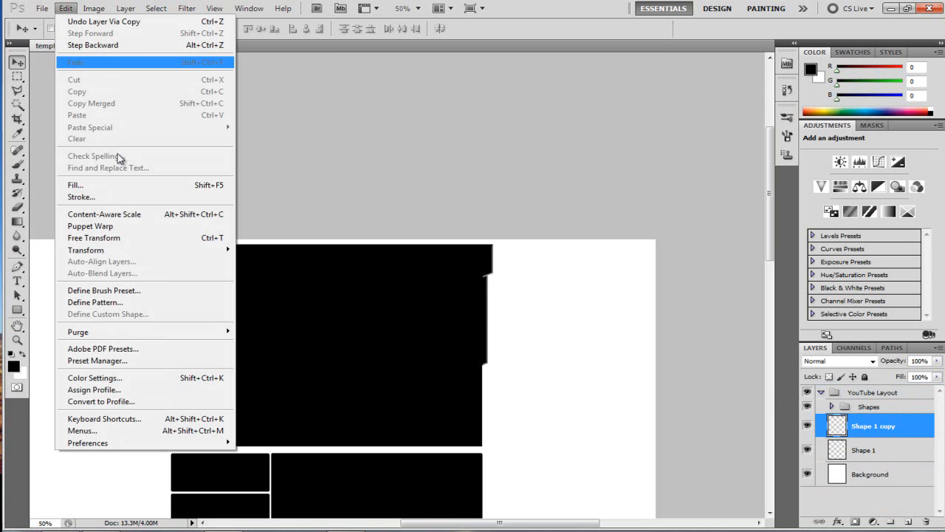
pyautogui.moveTo(85, 249)
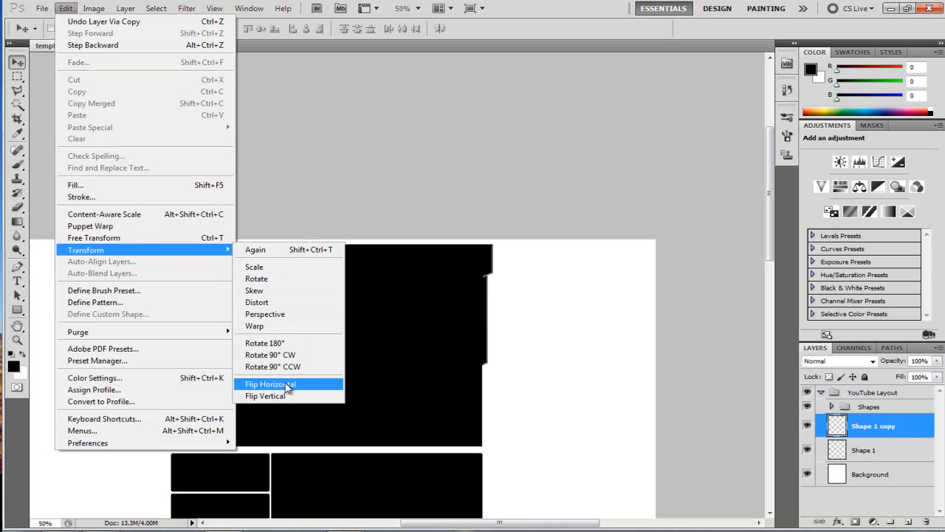
pyautogui.click(268, 384)
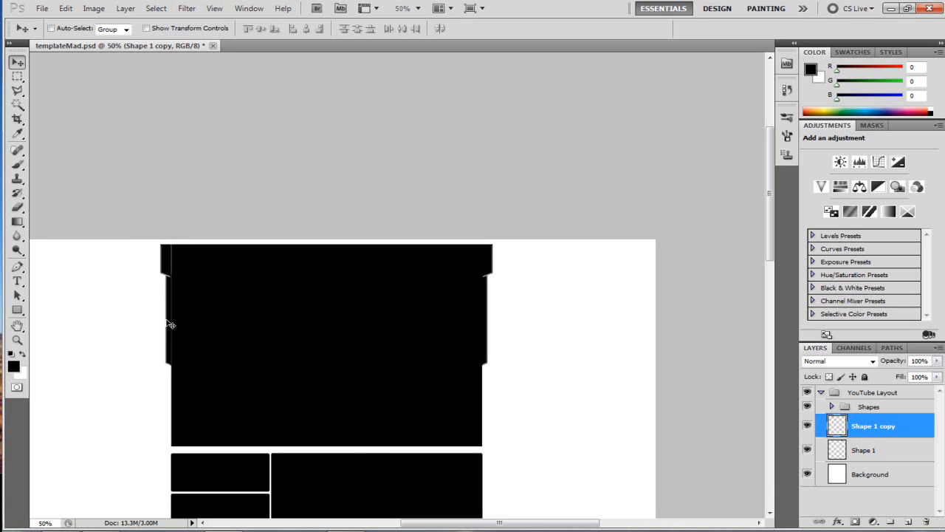
# Align the Shape 1 copy on the box's left edge, then zoom out to 25% to see the layout.
pyautogui.click(864, 449)
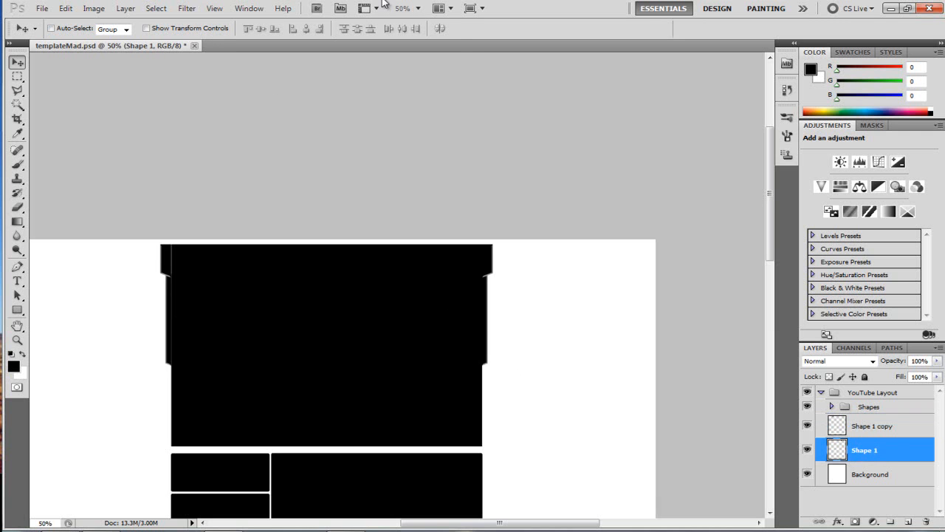
pyautogui.click(406, 9)
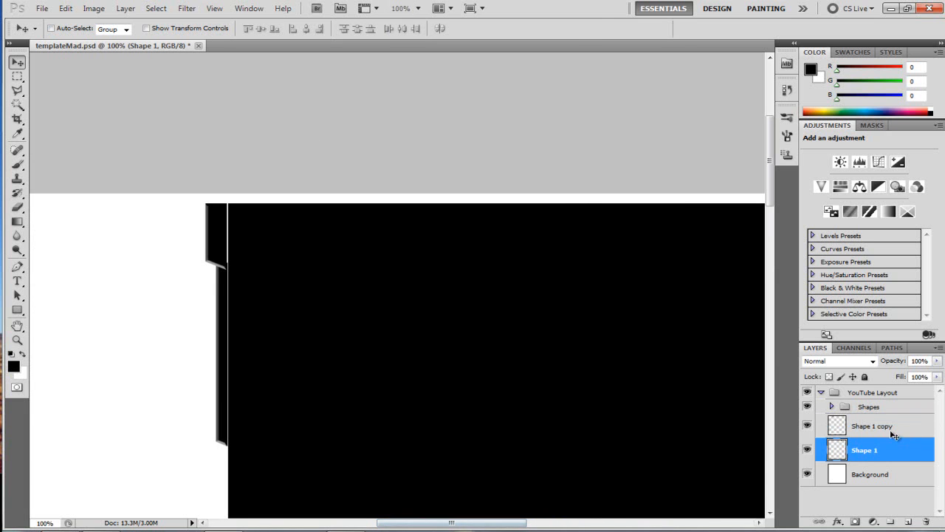
pyautogui.click(871, 425)
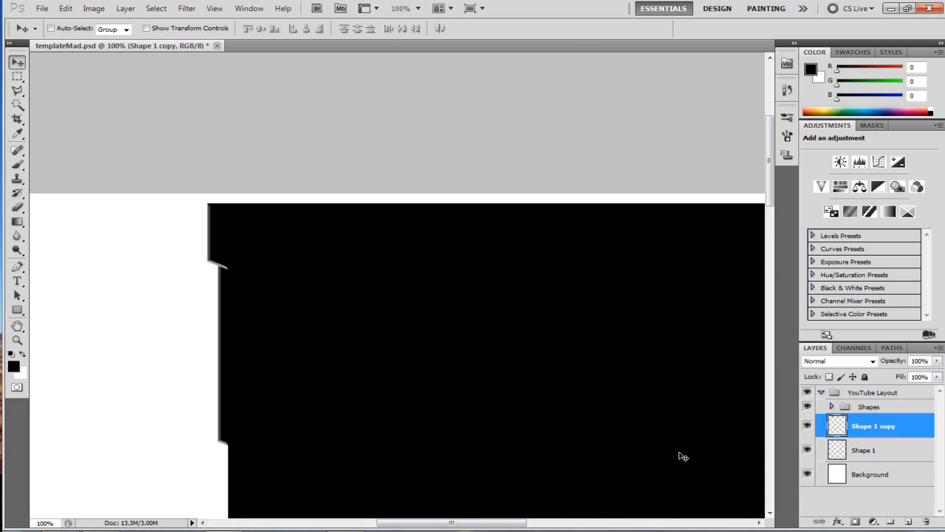
pyautogui.click(418, 8)
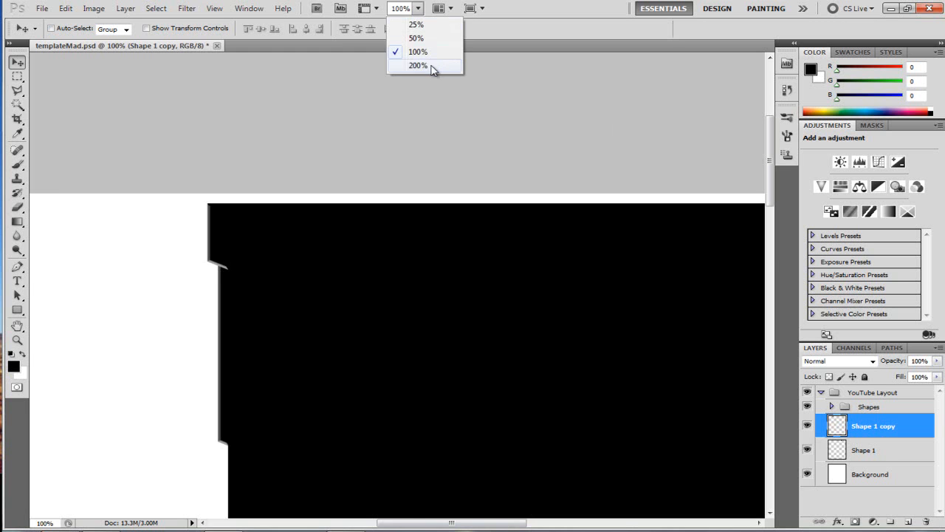
pyautogui.click(415, 38)
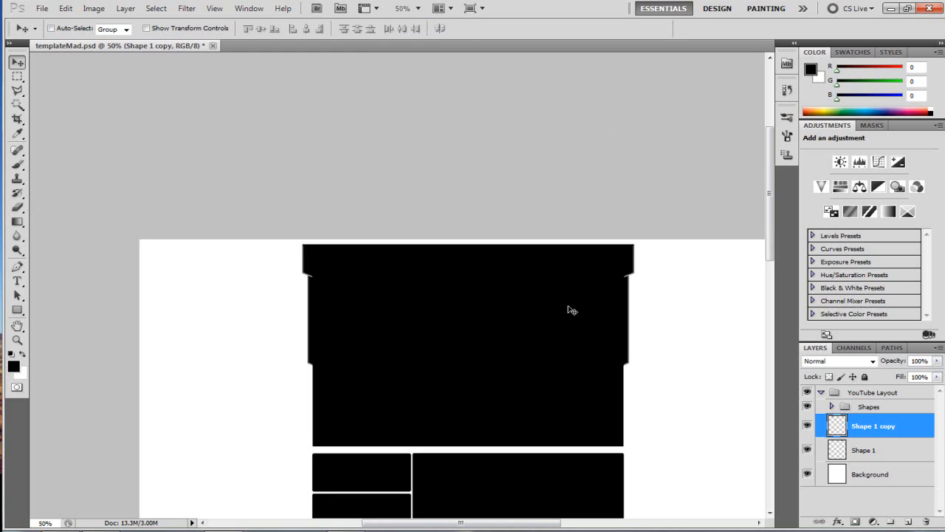
pyautogui.moveTo(599, 305)
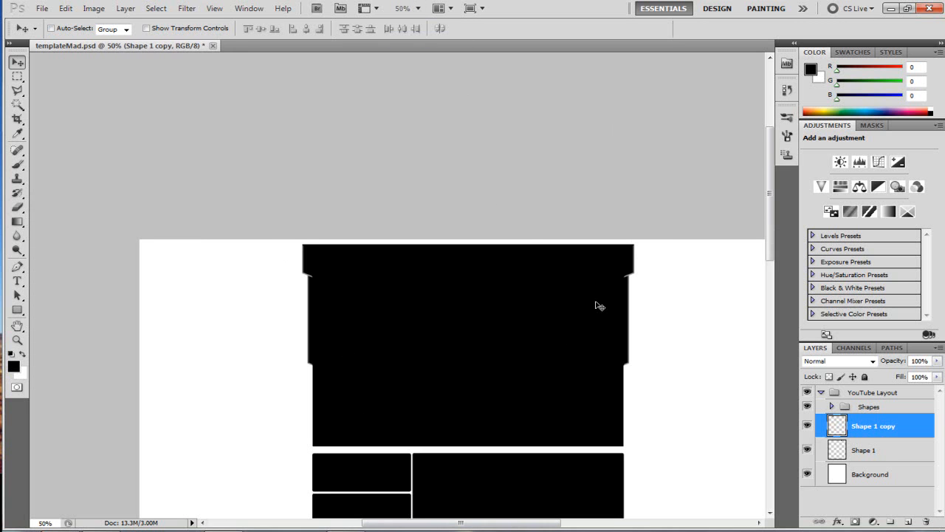
pyautogui.moveTo(351, 329)
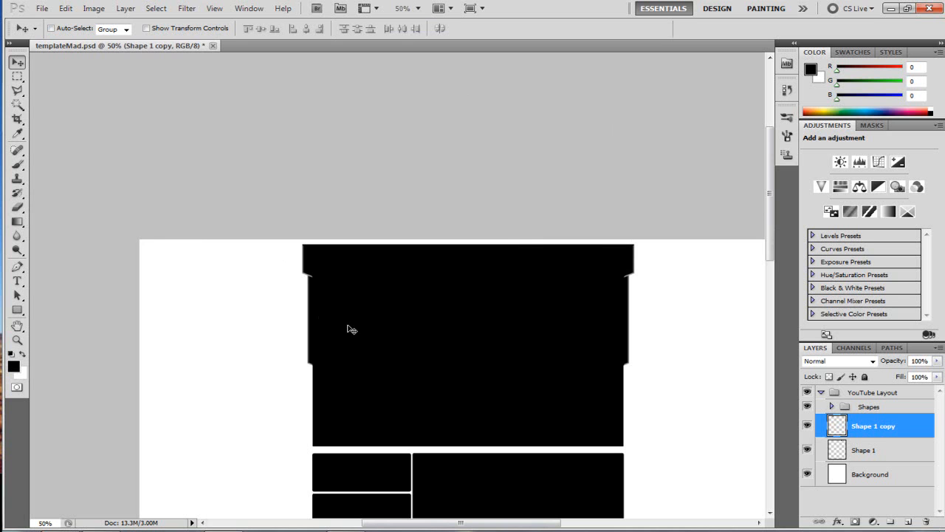
pyautogui.moveTo(482, 337)
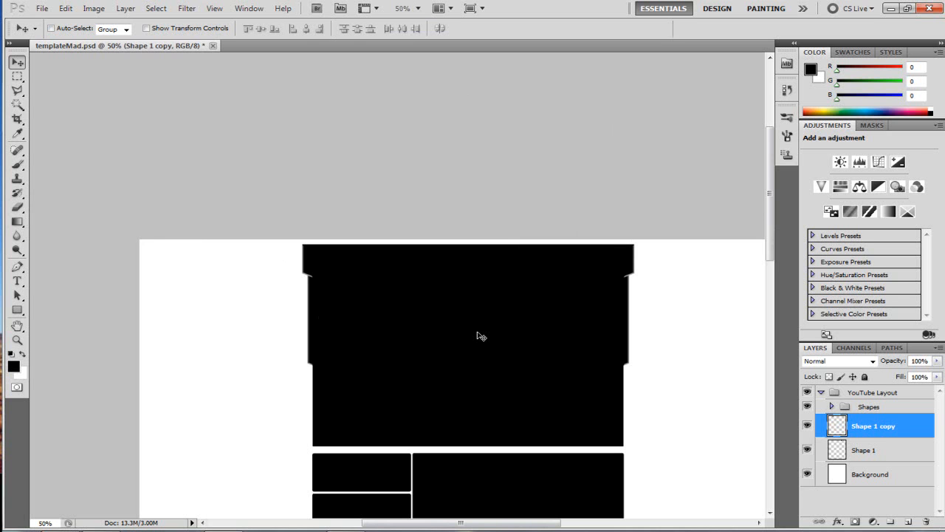
pyautogui.moveTo(447, 316)
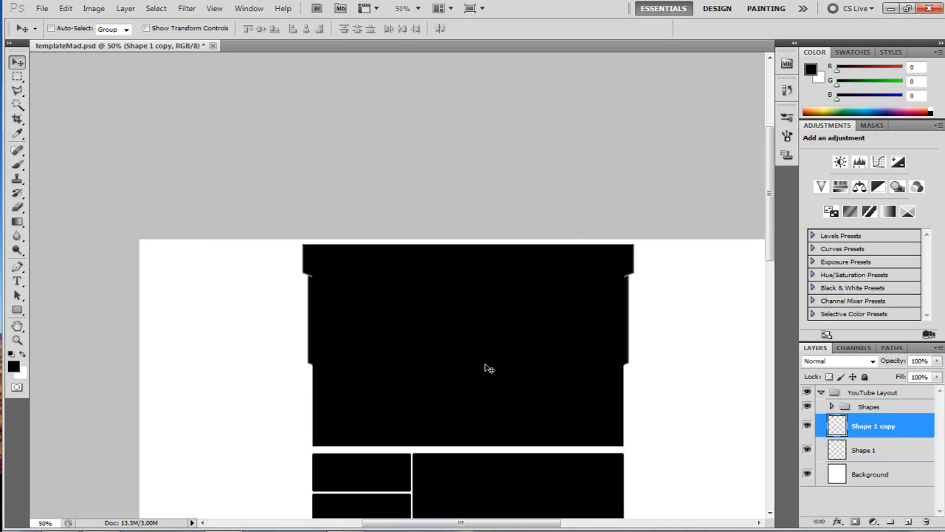
pyautogui.moveTo(633, 346)
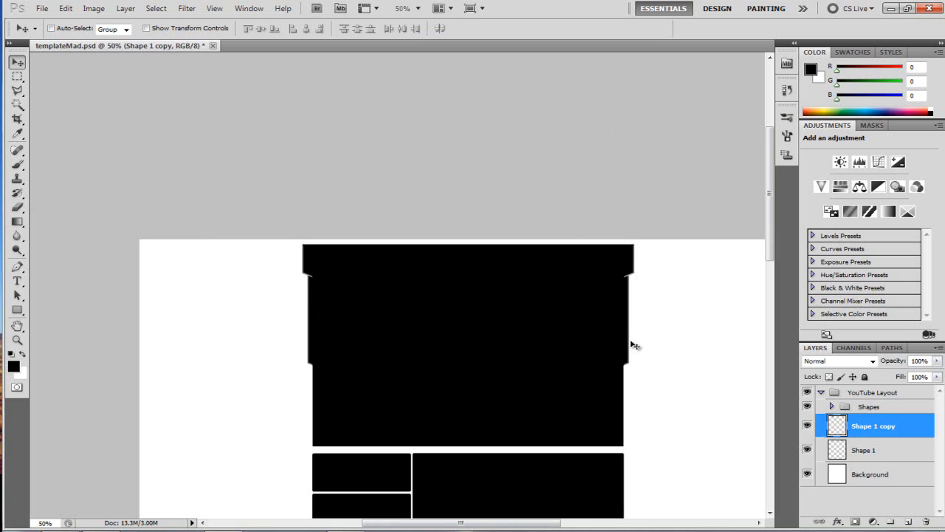
pyautogui.moveTo(360, 421)
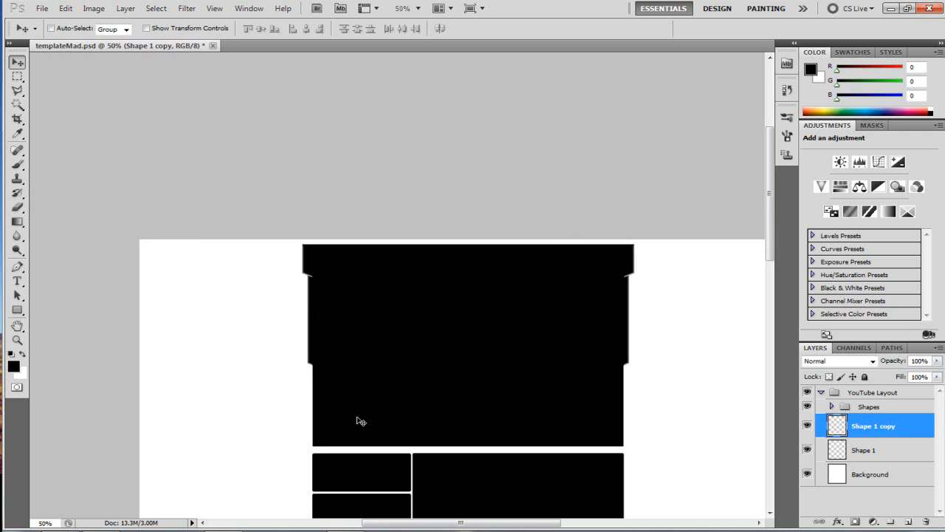
pyautogui.moveTo(591, 446)
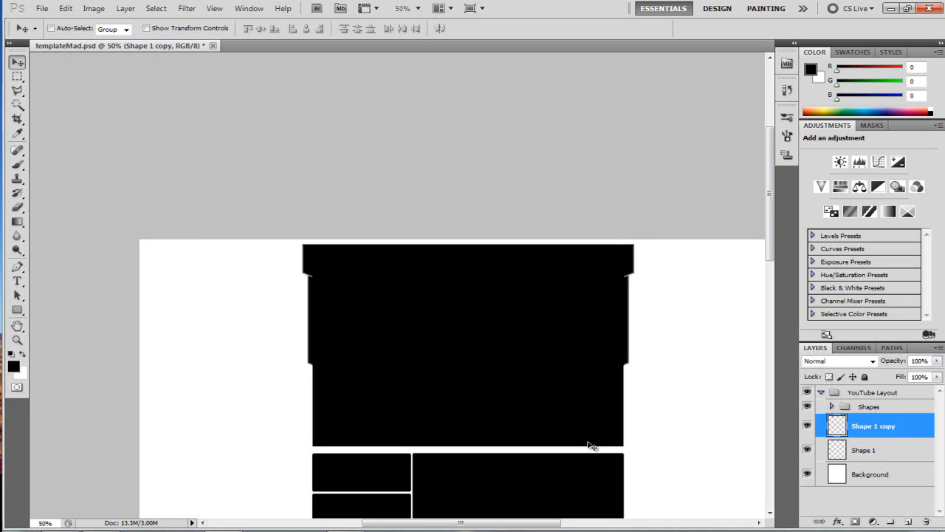
pyautogui.click(416, 9)
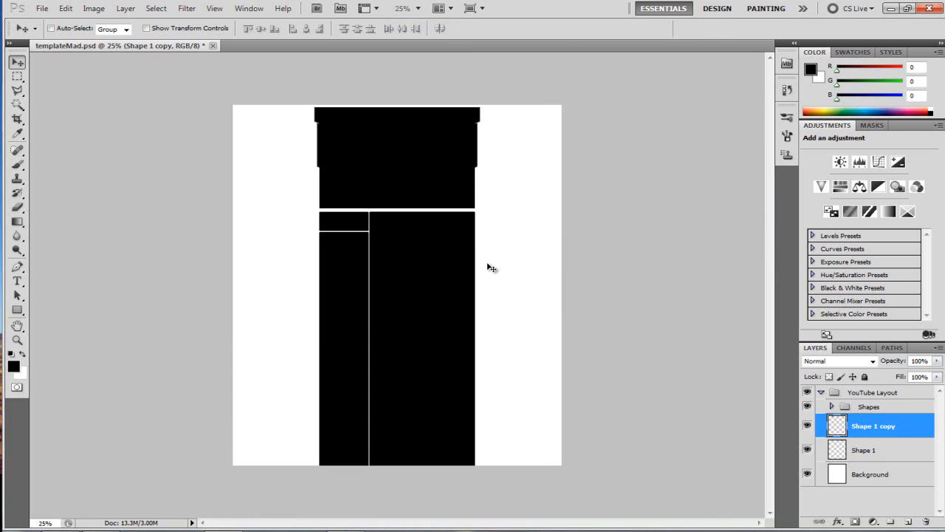
# On the Background layer choose the Gradient Tool and set it to Radial.
pyautogui.click(871, 473)
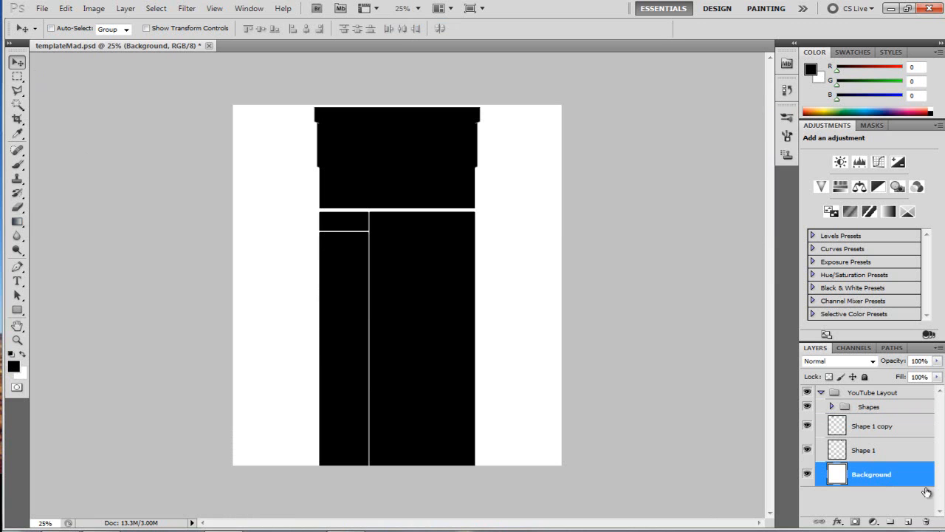
pyautogui.click(18, 221)
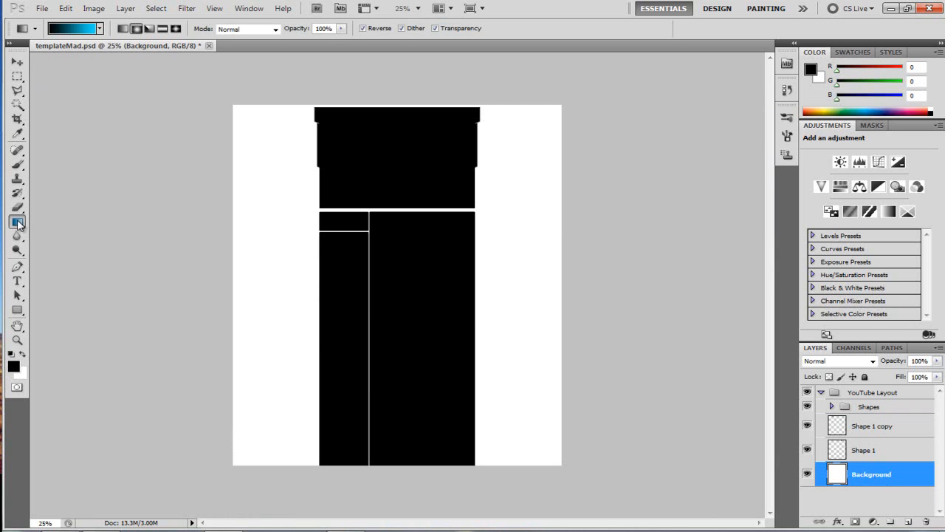
pyautogui.moveTo(32, 227)
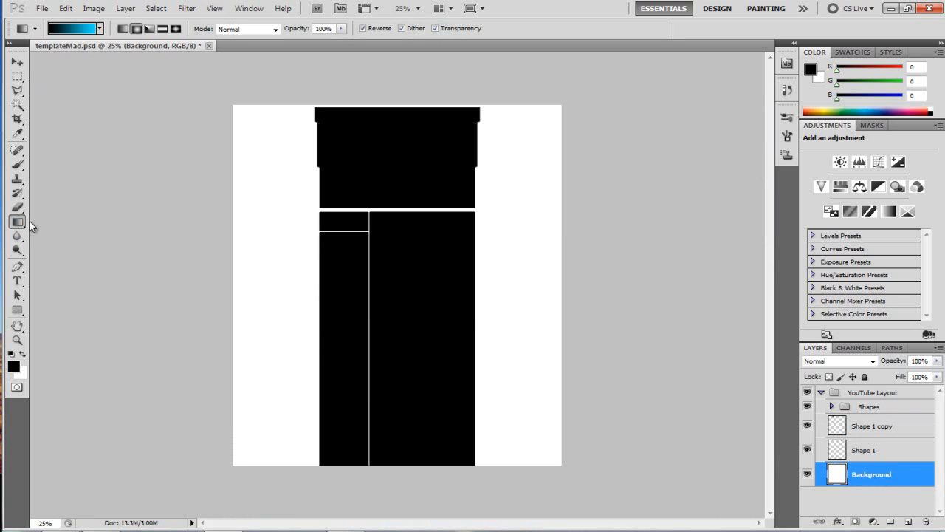
pyautogui.click(17, 222)
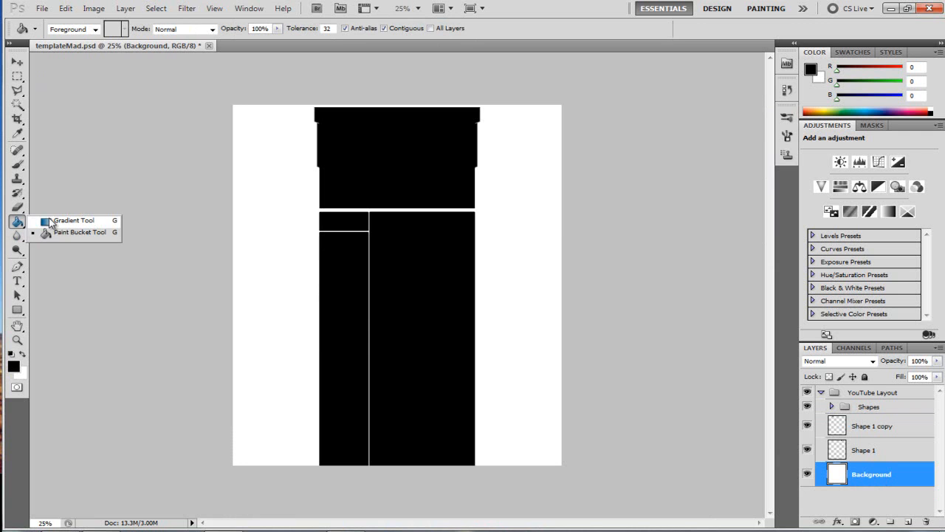
pyautogui.click(72, 220)
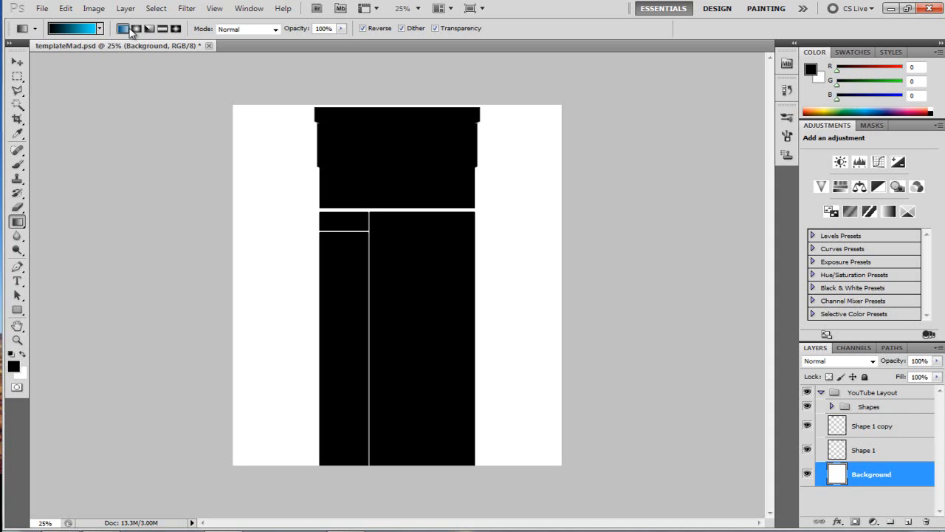
pyautogui.click(136, 28)
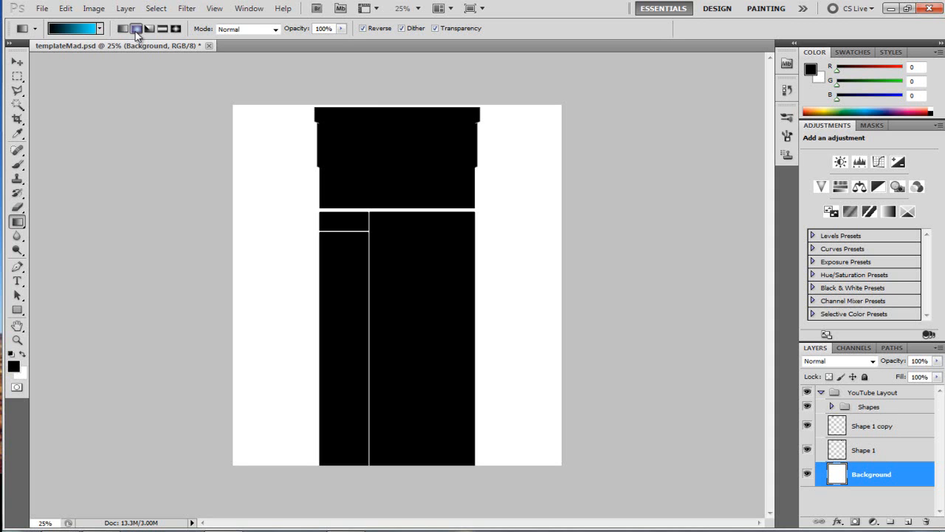
pyautogui.moveTo(136, 28)
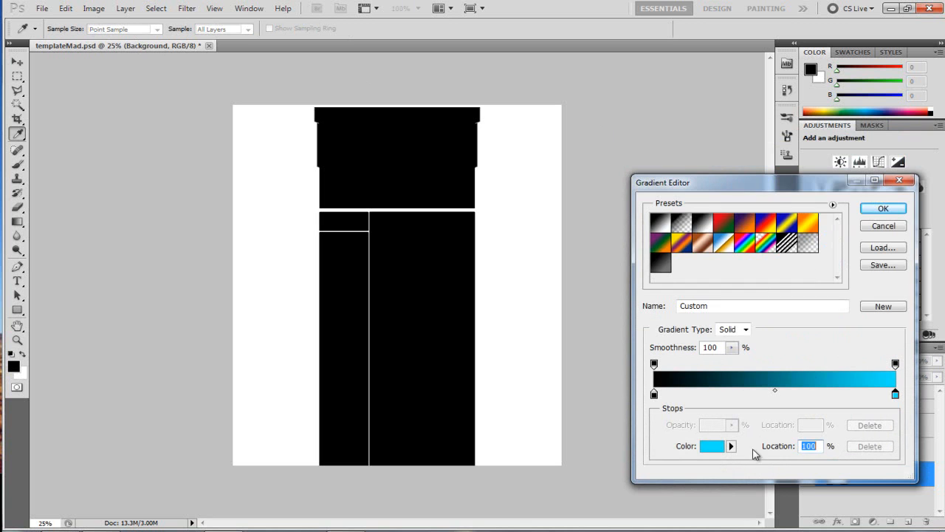
# Confirm the black-to-cyan gradient and drag it down the canvas to fill the Background.
pyautogui.click(883, 206)
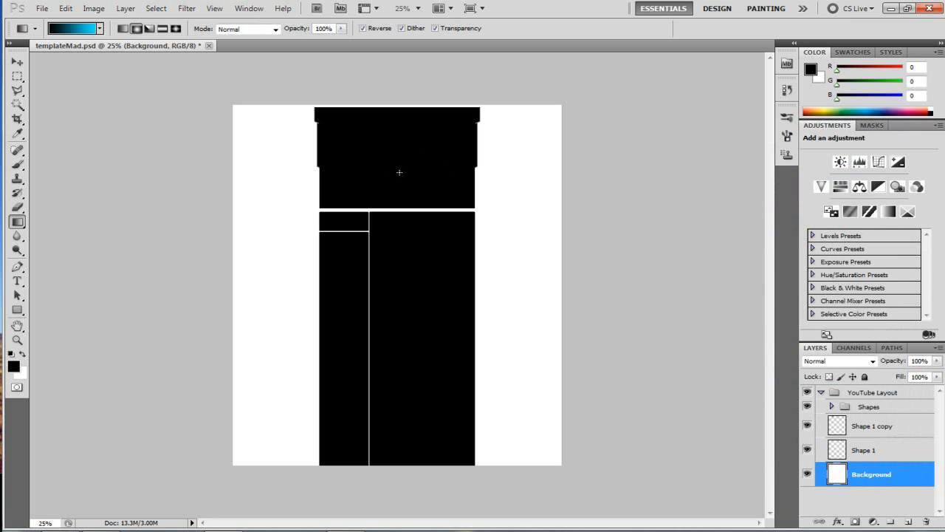
pyautogui.moveTo(402, 171); pyautogui.dragTo(402, 267)
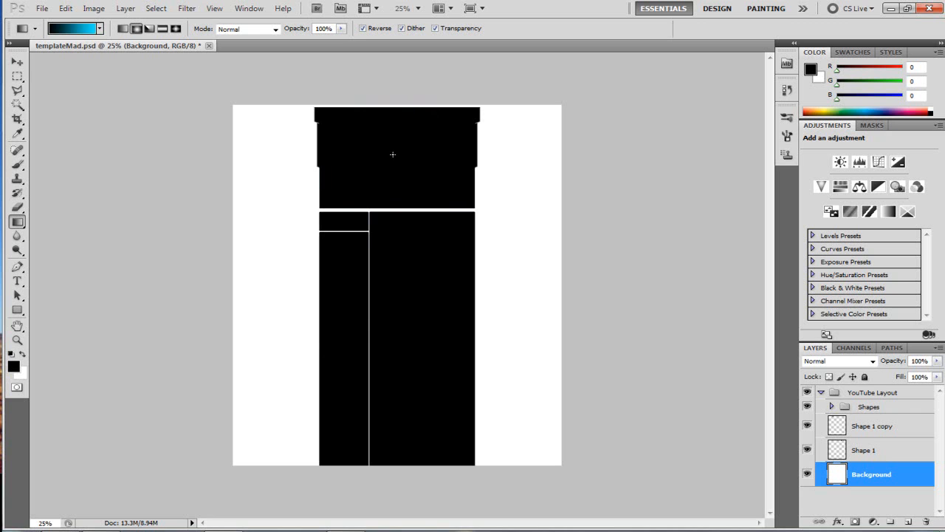
pyautogui.moveTo(393, 150); pyautogui.dragTo(408, 314)
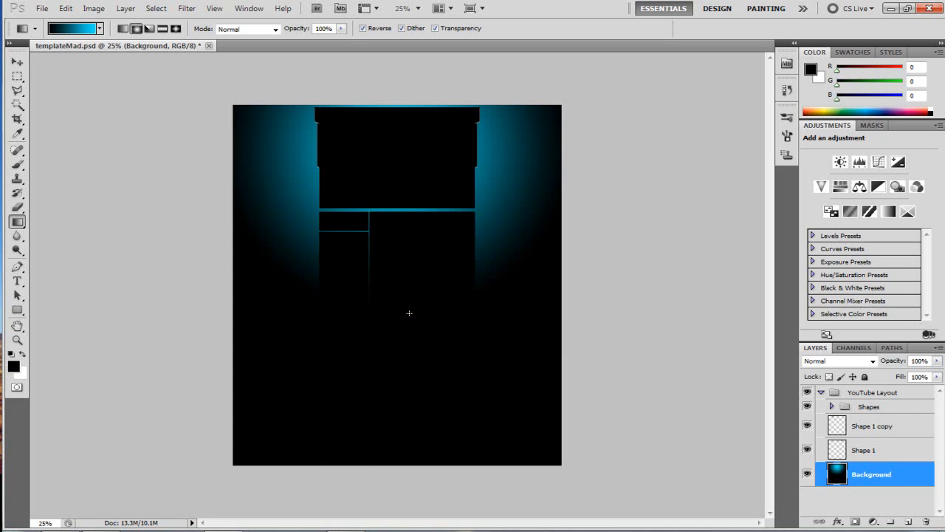
pyautogui.moveTo(467, 310)
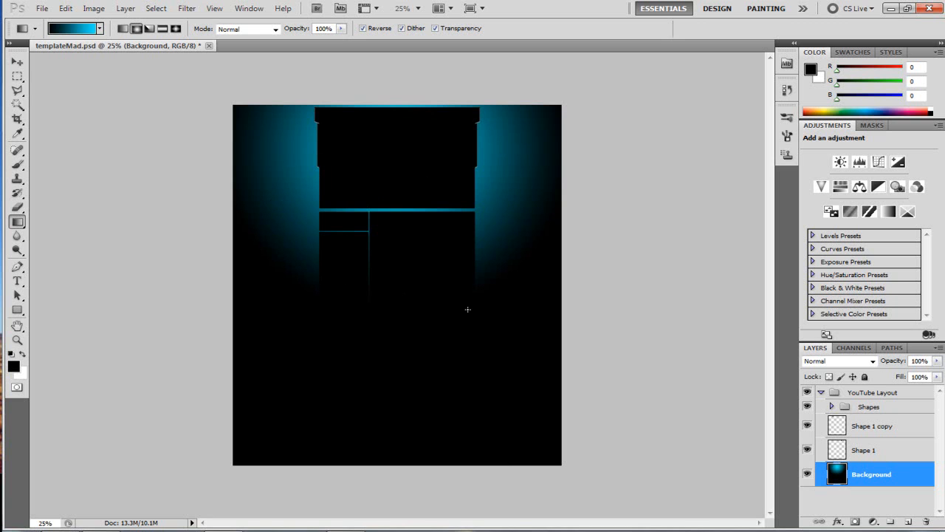
pyautogui.moveTo(384, 195)
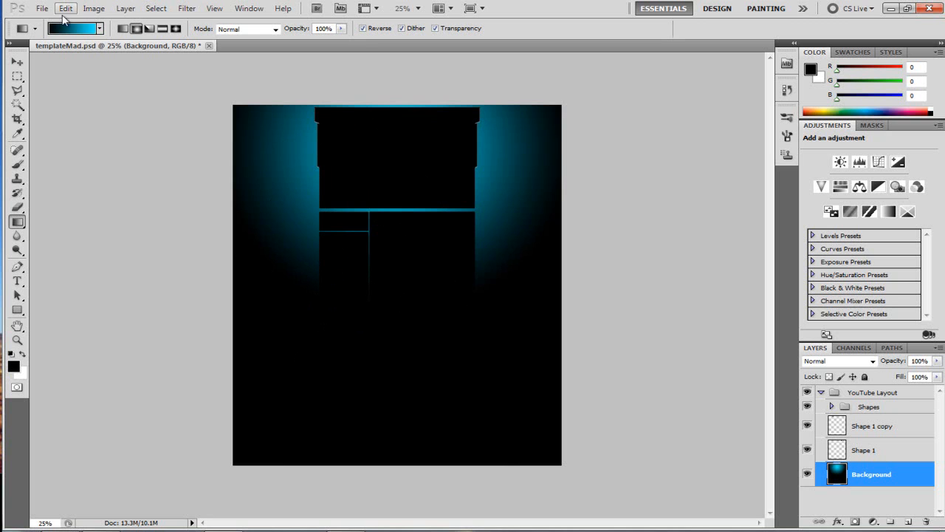
# Return to the Move Tool and set the zoom to 50% to view the finished boxes.
pyautogui.click(18, 62)
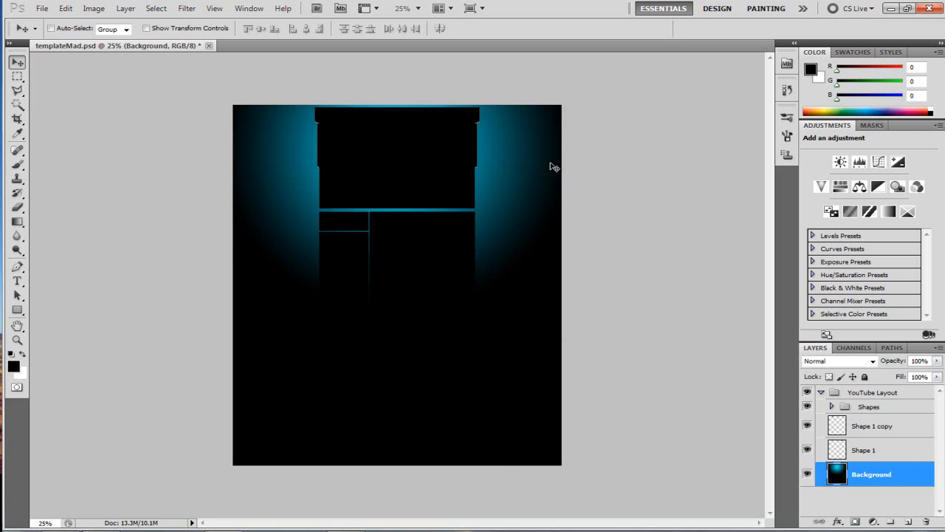
pyautogui.moveTo(189, 213)
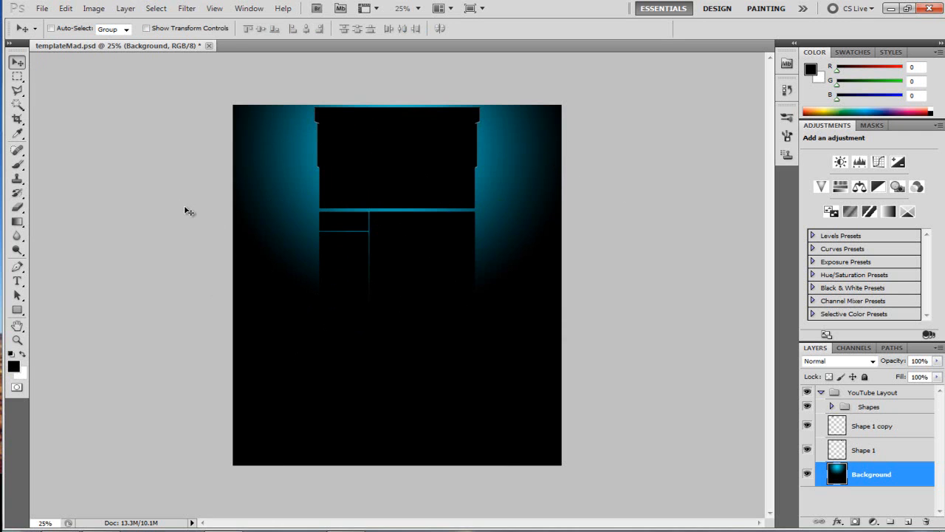
pyautogui.moveTo(294, 170)
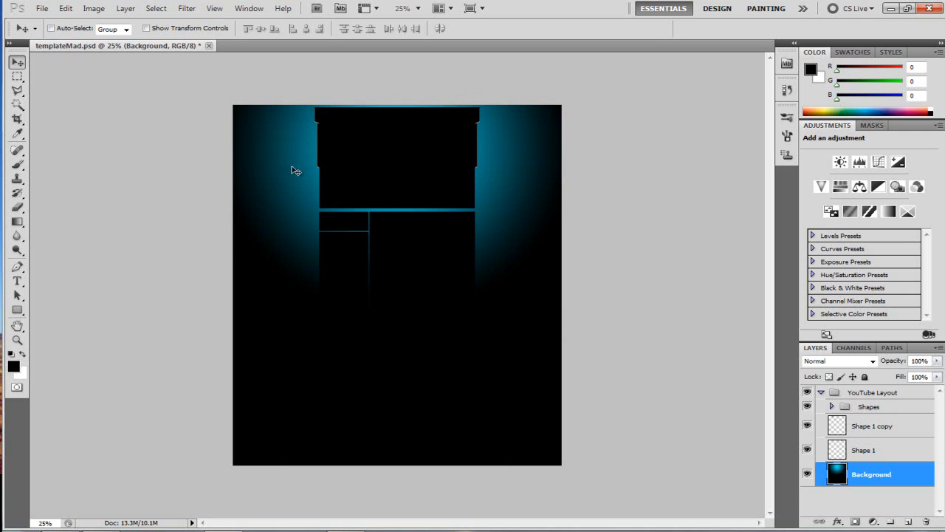
pyautogui.moveTo(411, 245)
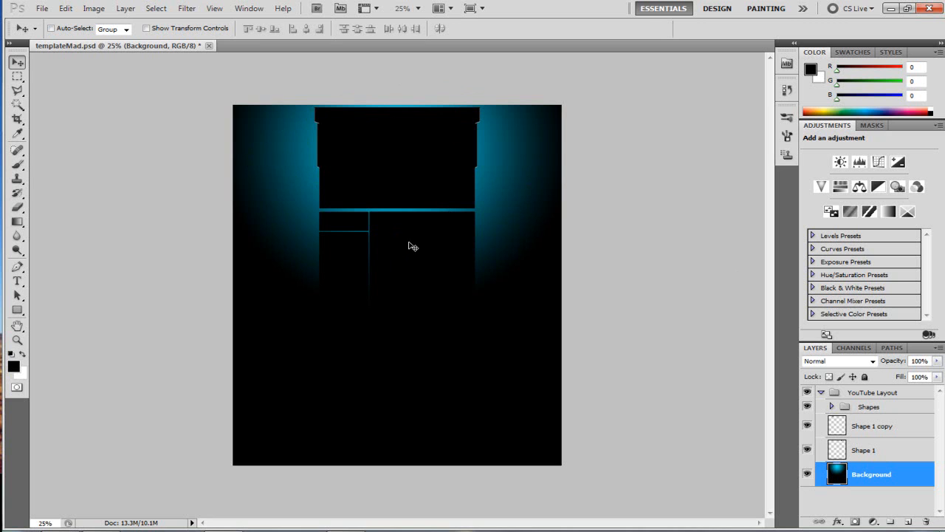
pyautogui.moveTo(244, 189)
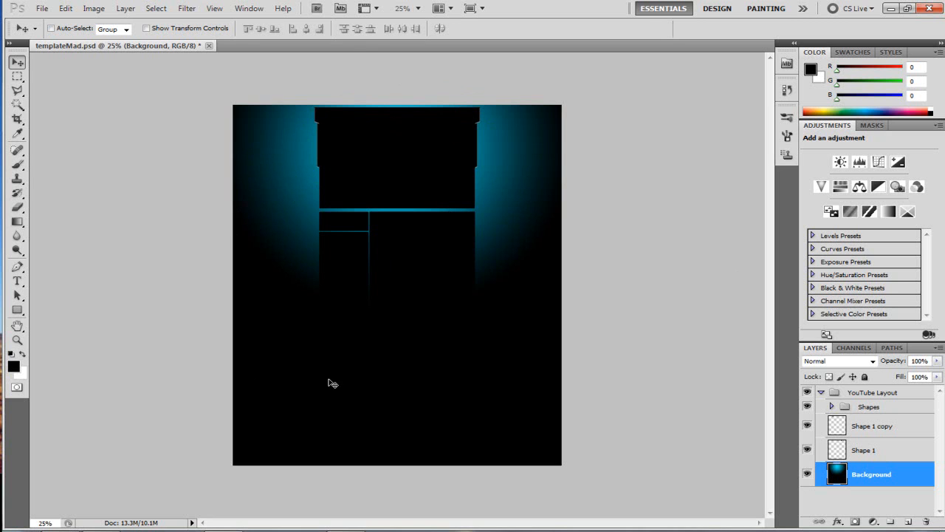
pyautogui.moveTo(697, 283)
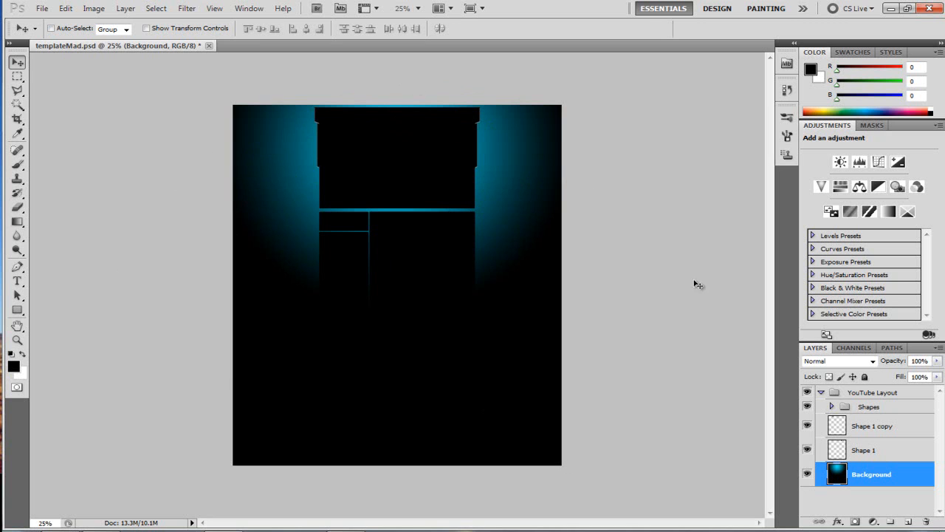
pyautogui.moveTo(245, 192)
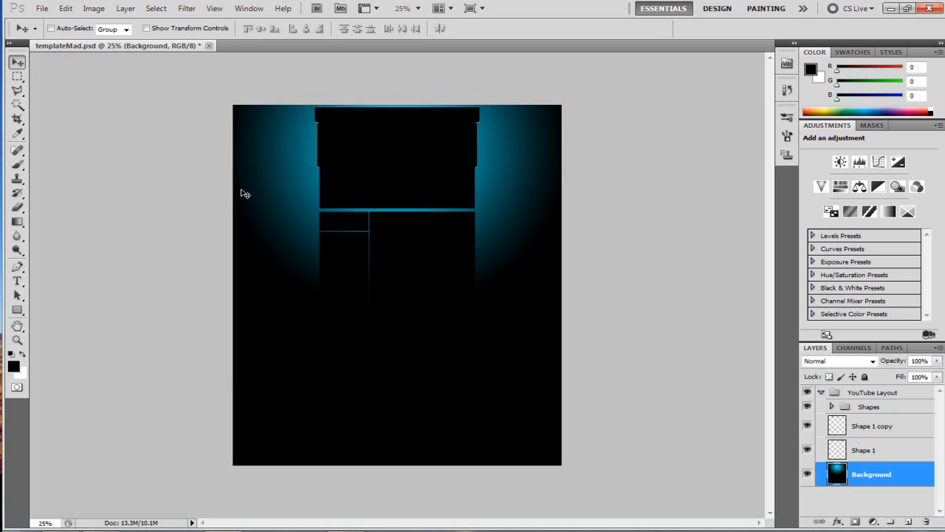
pyautogui.moveTo(197, 218)
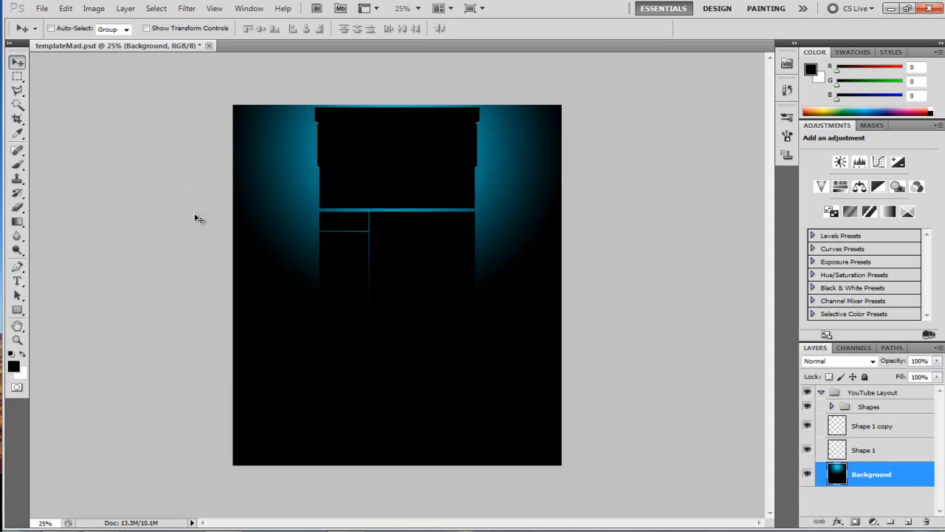
pyautogui.moveTo(241, 226)
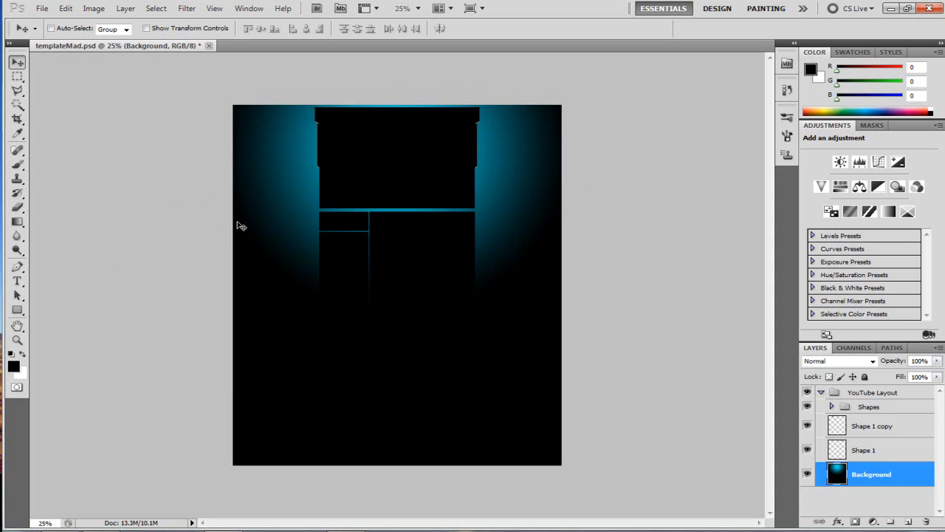
pyautogui.moveTo(292, 245)
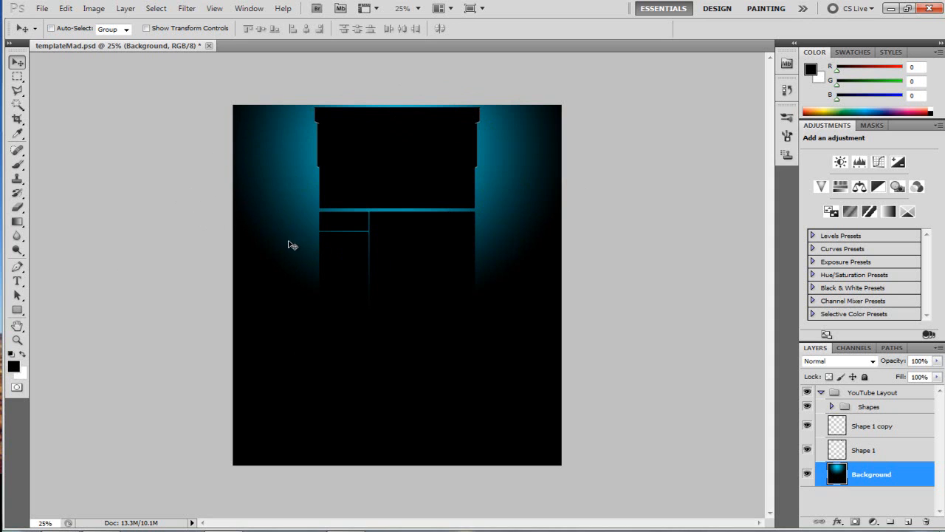
pyautogui.moveTo(227, 268)
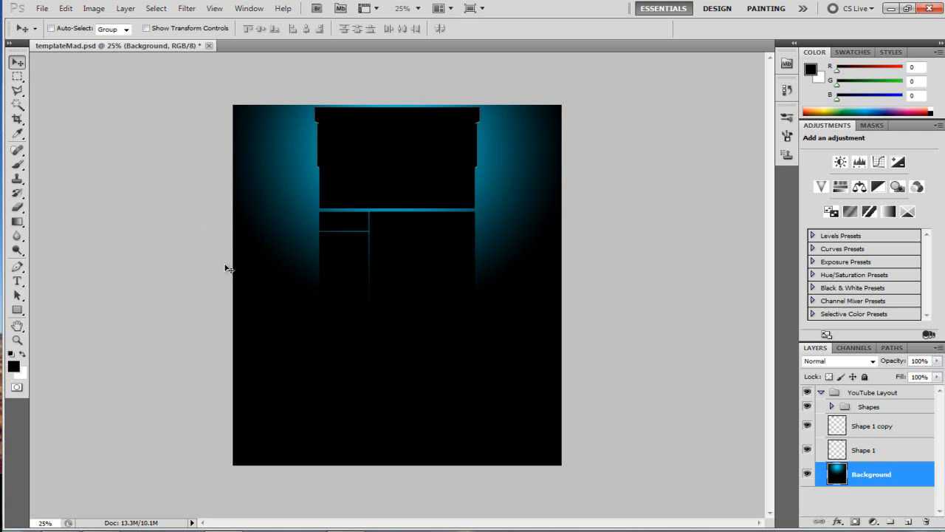
pyautogui.moveTo(552, 236)
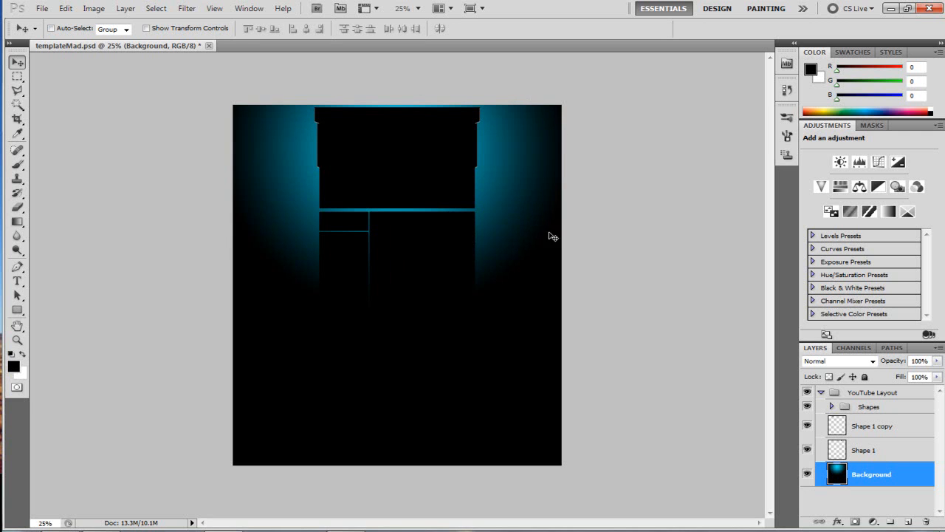
pyautogui.click(418, 8)
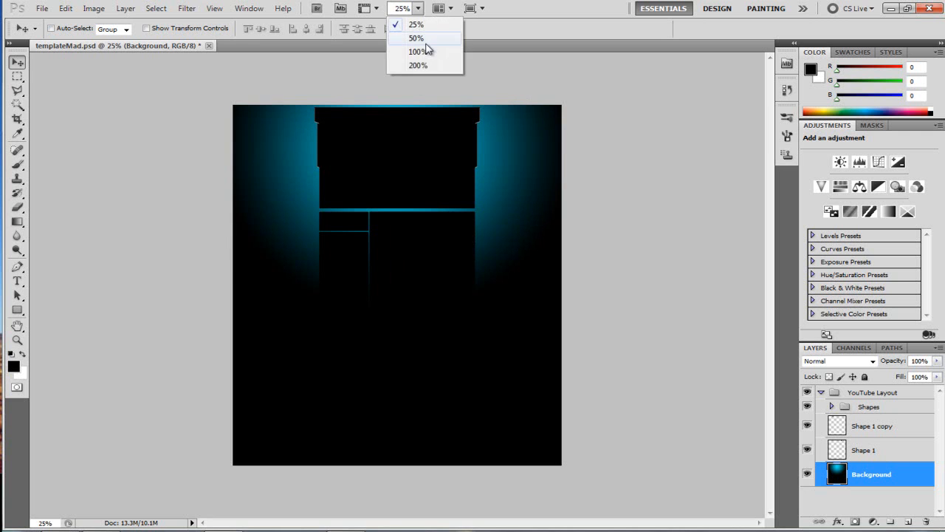
pyautogui.click(417, 38)
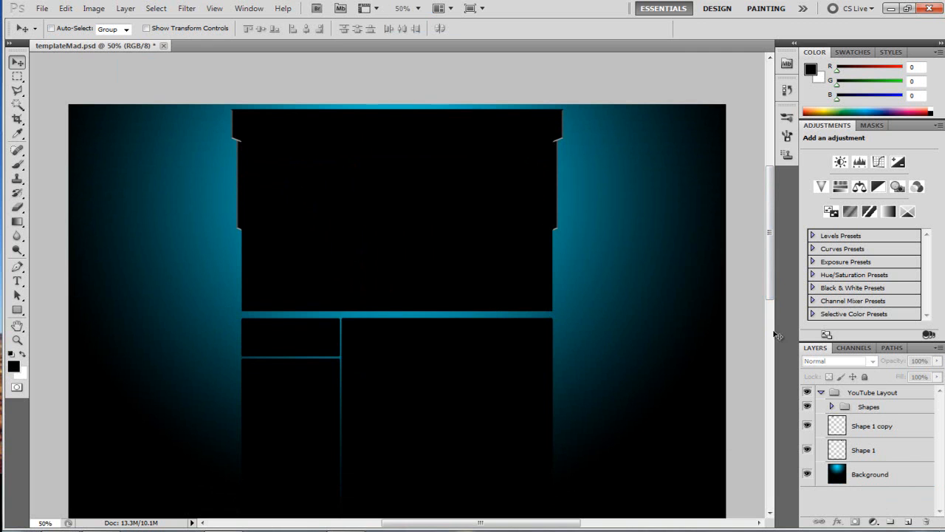
# Create a new empty Layer 1 directly above the Background layer.
pyautogui.click(871, 473)
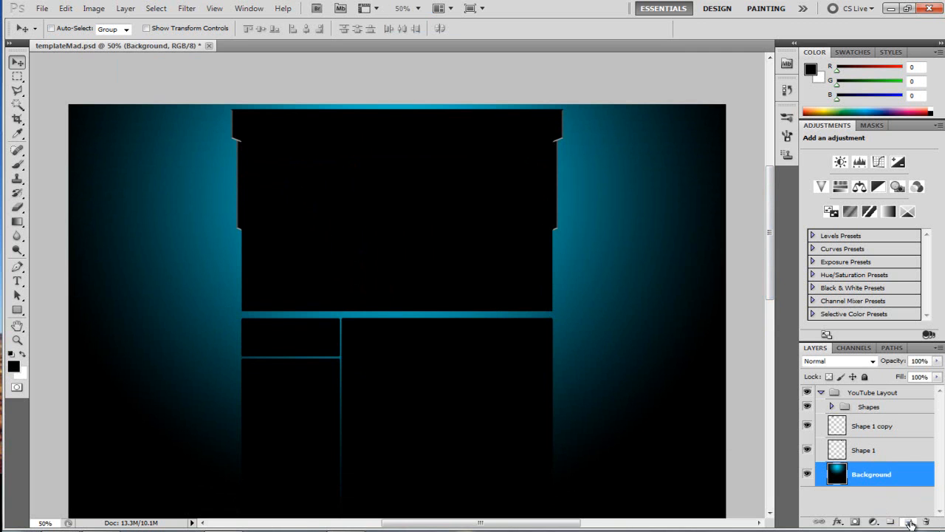
pyautogui.click(907, 521)
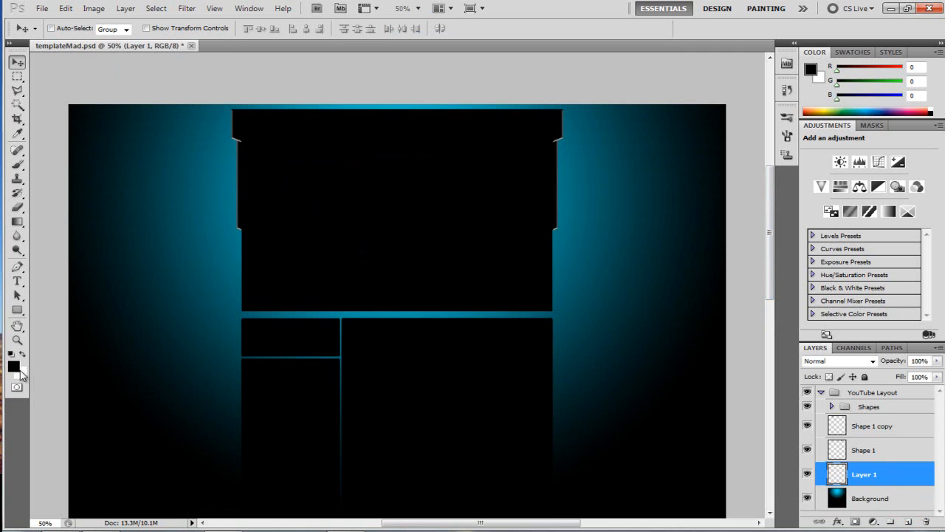
pyautogui.moveTo(26, 375)
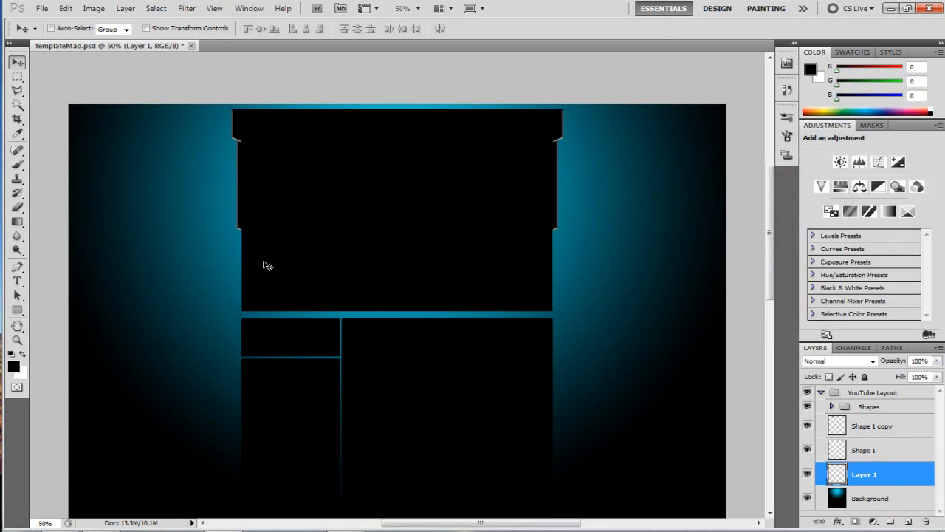
pyautogui.moveTo(29, 372)
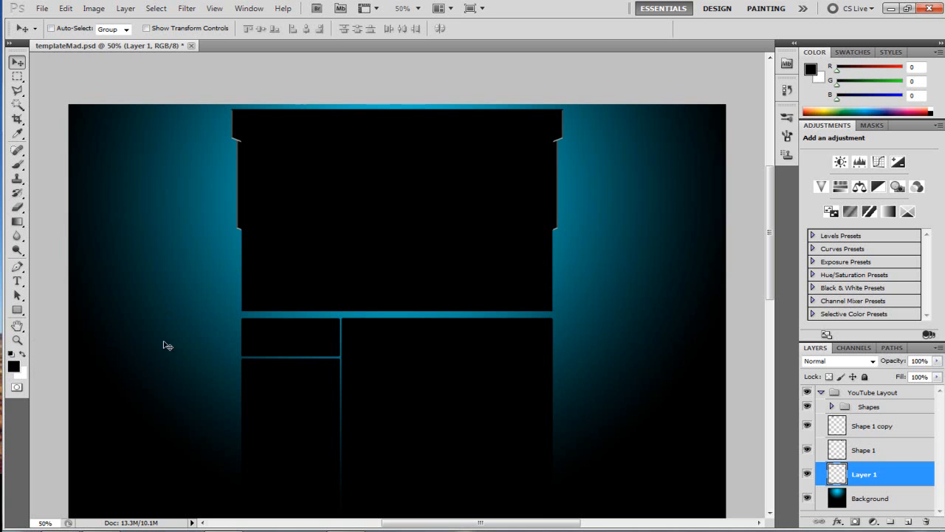
# Render Difference Clouds onto Layer 1 and blend it in Overlay mode.
pyautogui.click(186, 8)
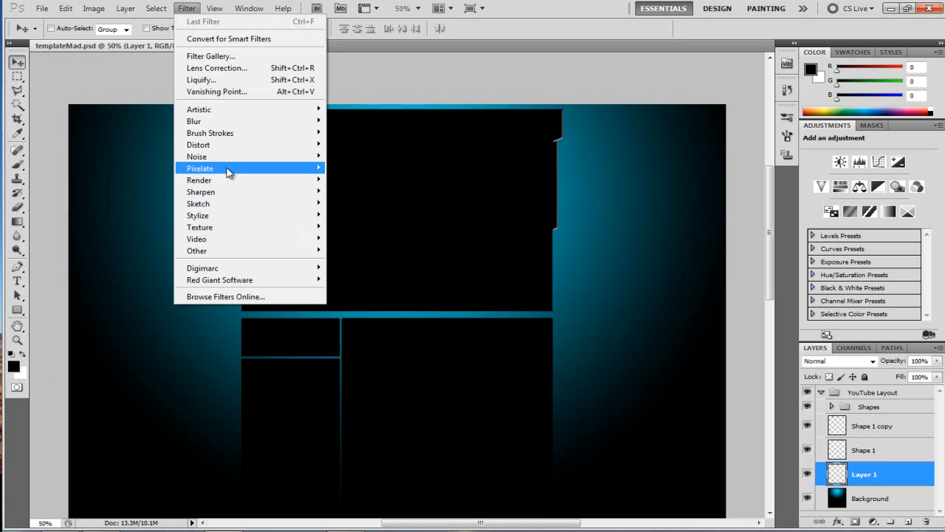
pyautogui.moveTo(197, 180)
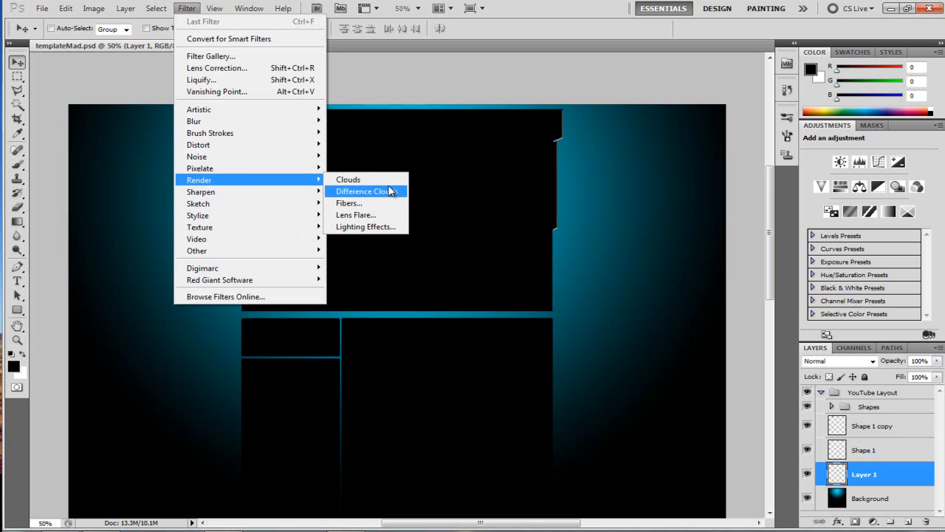
pyautogui.click(363, 192)
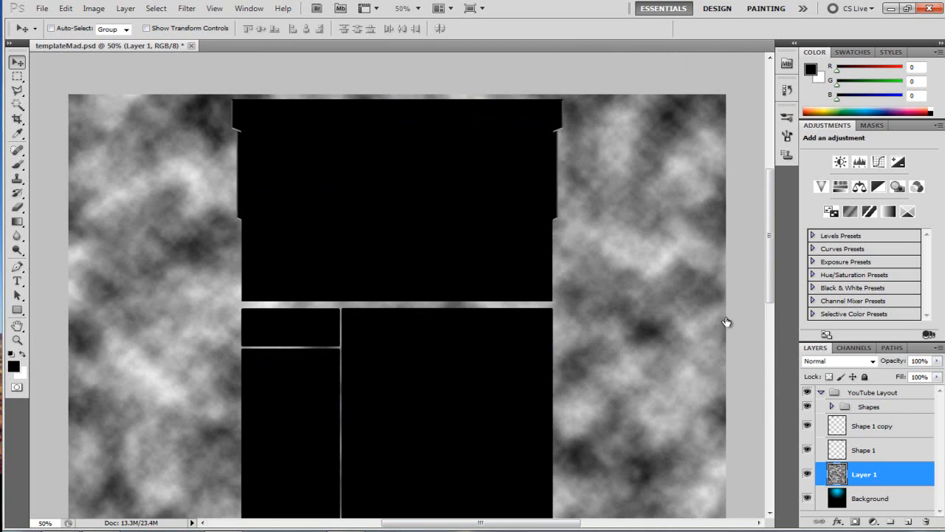
pyautogui.moveTo(847, 478)
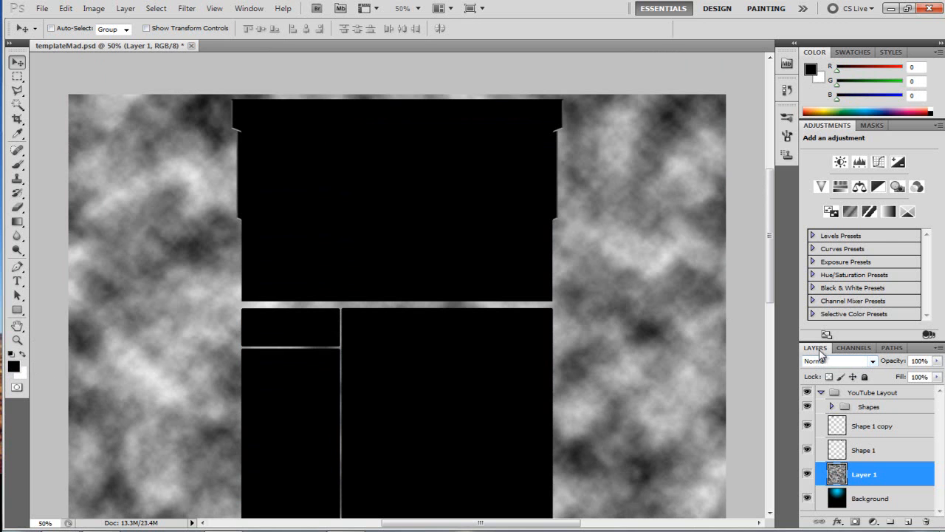
pyautogui.click(839, 361)
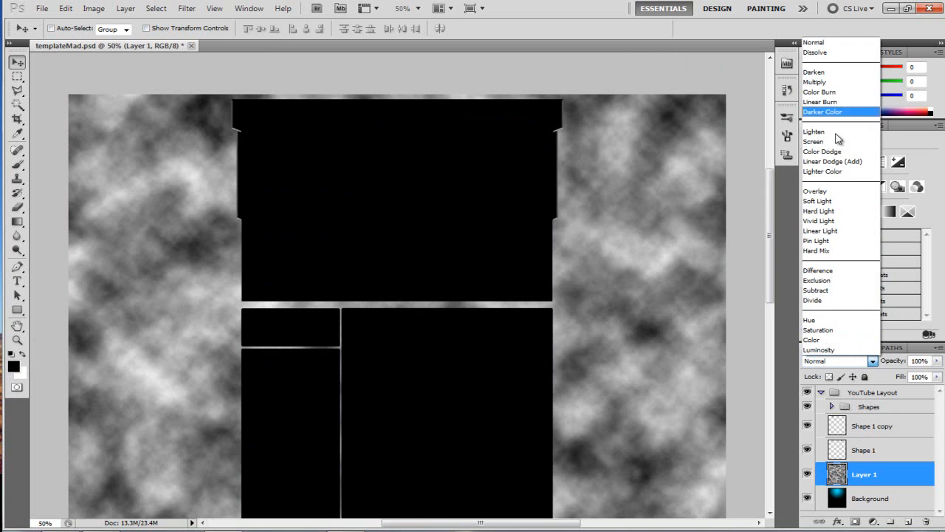
pyautogui.click(815, 191)
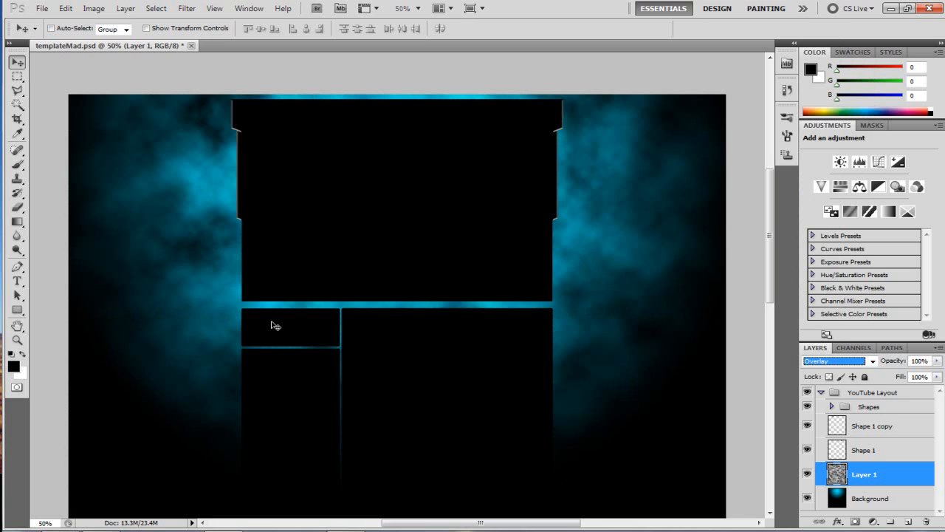
pyautogui.moveTo(516, 171)
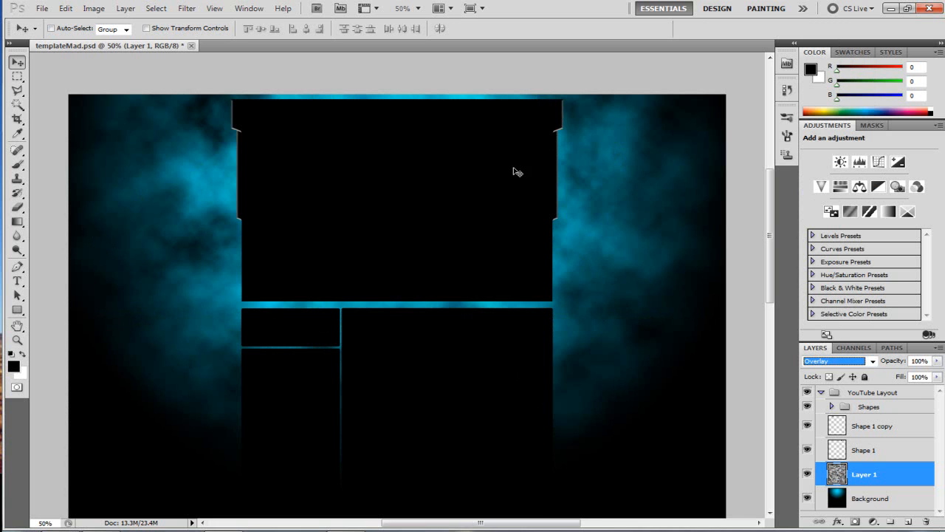
pyautogui.moveTo(508, 274)
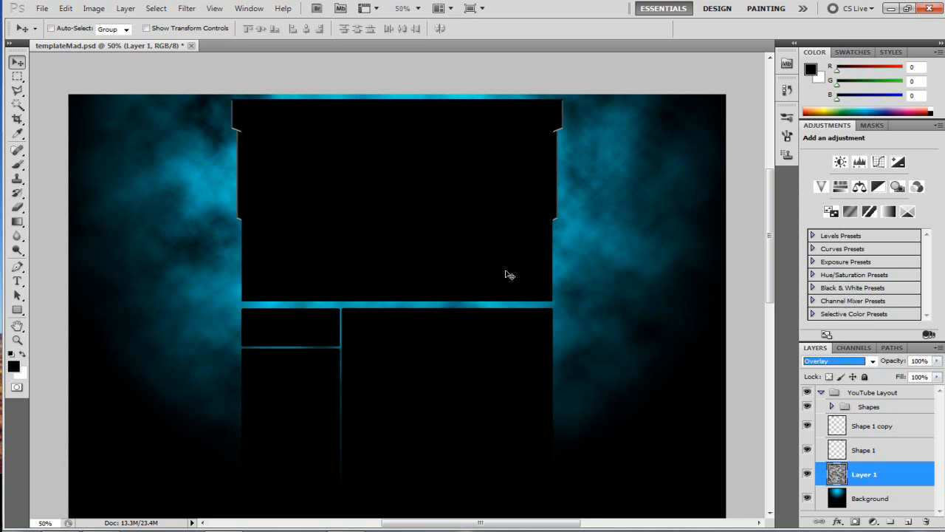
pyautogui.moveTo(895, 363)
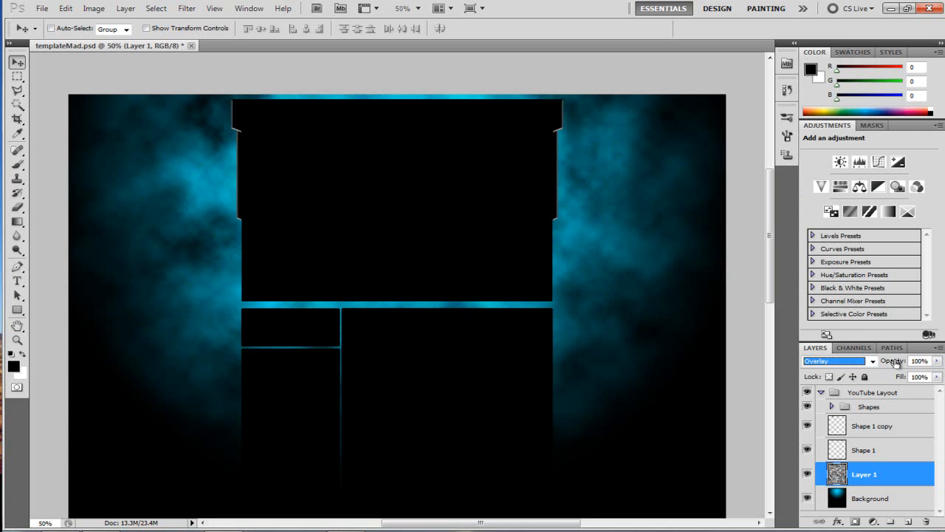
# Test the cloud layer's opacity, restore it to 100%, and make Shape 1 active.
pyautogui.moveTo(894, 360); pyautogui.dragTo(887, 365)
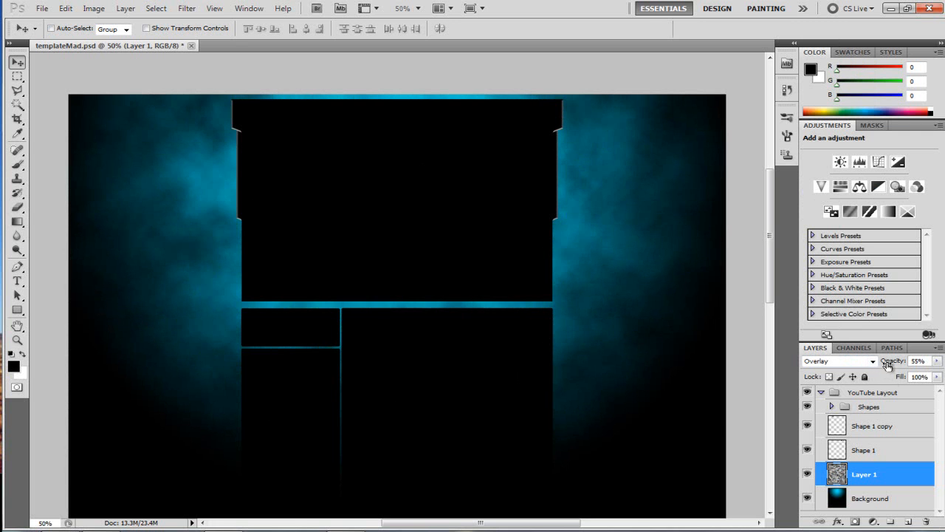
pyautogui.moveTo(903, 360); pyautogui.dragTo(937, 361)
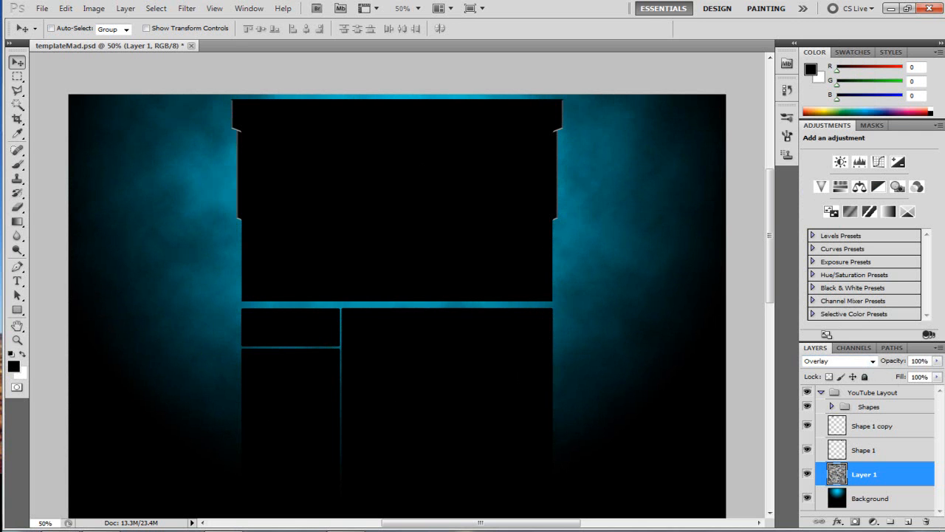
pyautogui.click(838, 361)
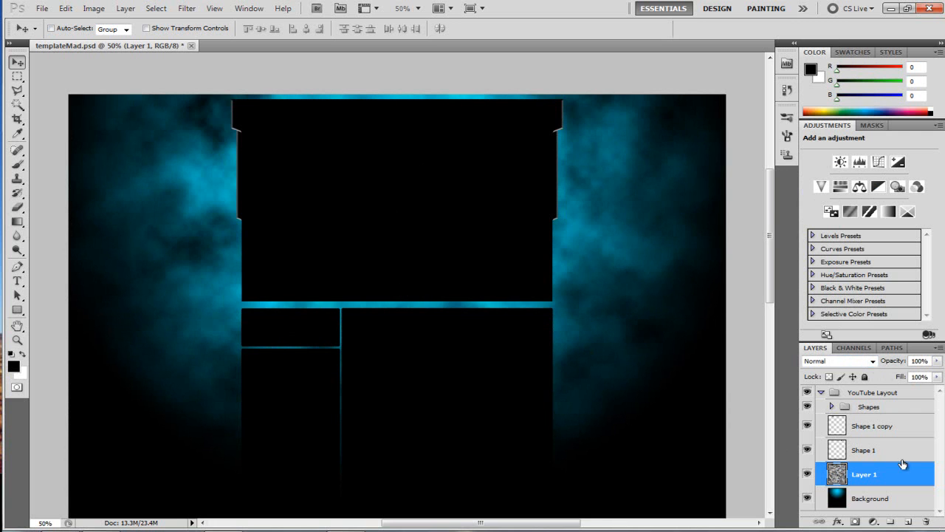
pyautogui.click(863, 448)
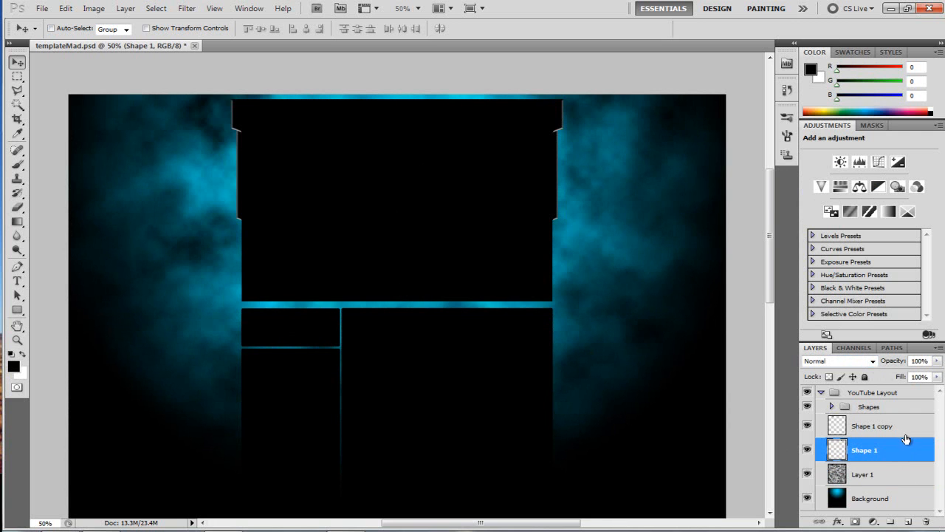
# Add a PCDESIGNS type layer on the left side of the layout and commit the text.
pyautogui.click(873, 425)
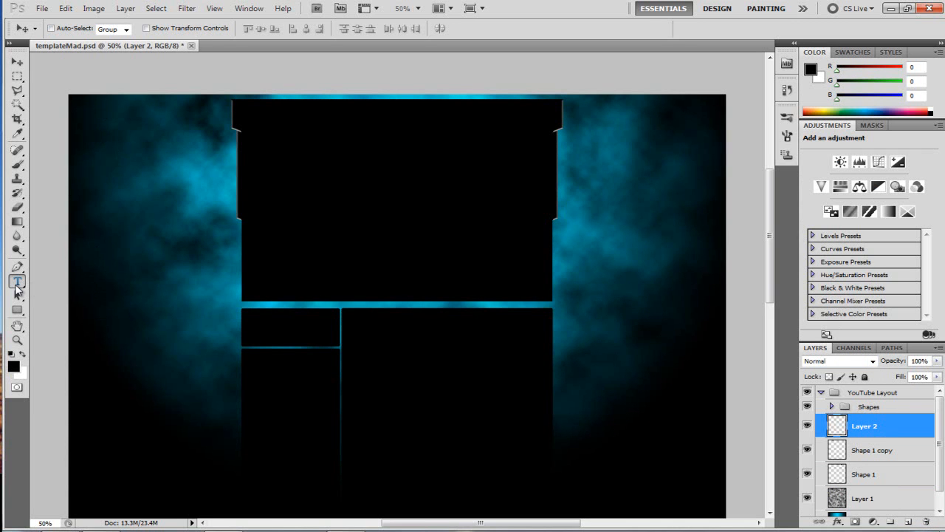
pyautogui.moveTo(203, 273)
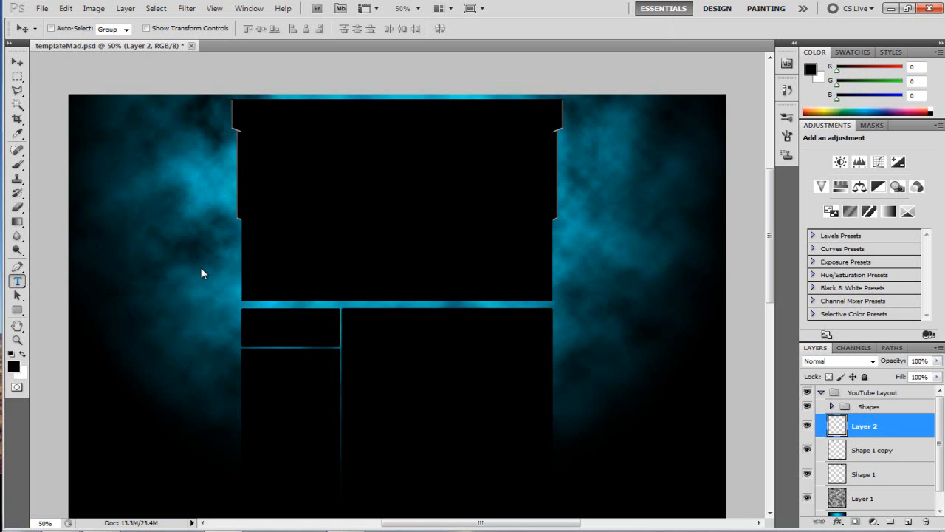
pyautogui.moveTo(117, 170)
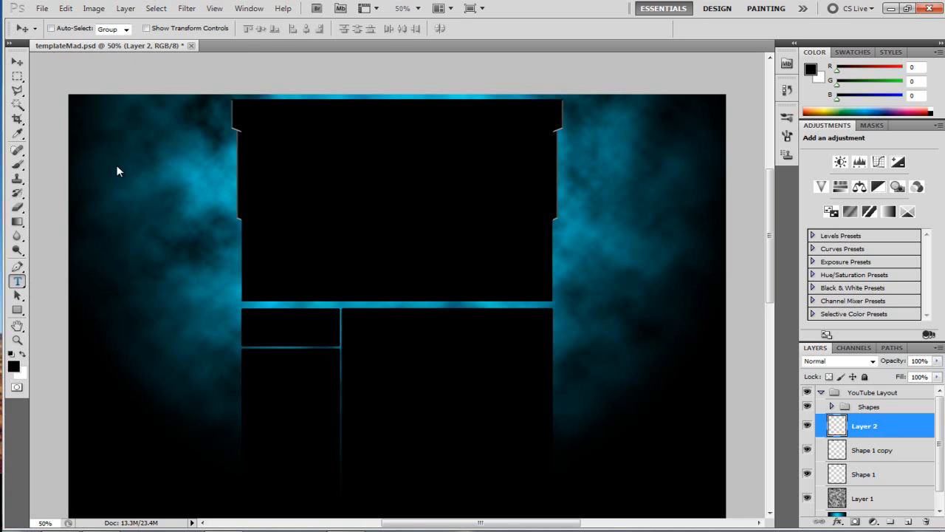
pyautogui.click(18, 281)
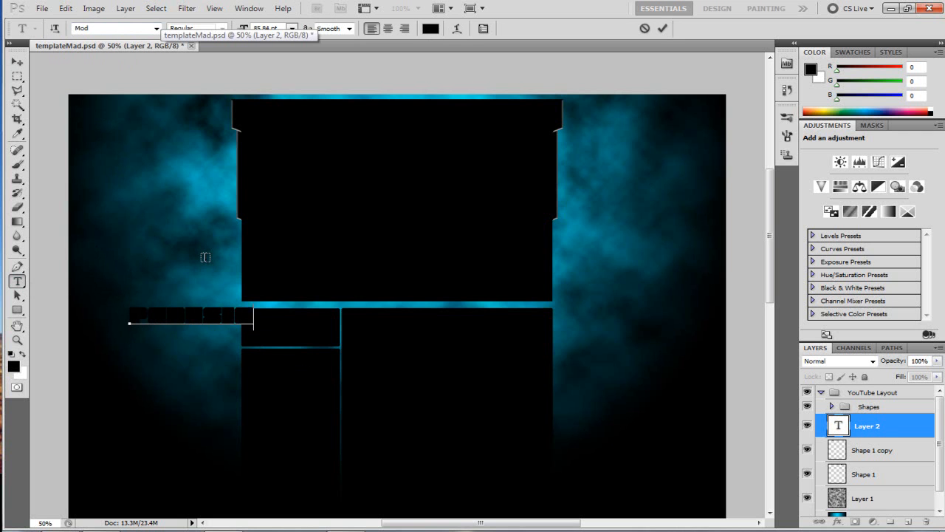
pyautogui.click(18, 62)
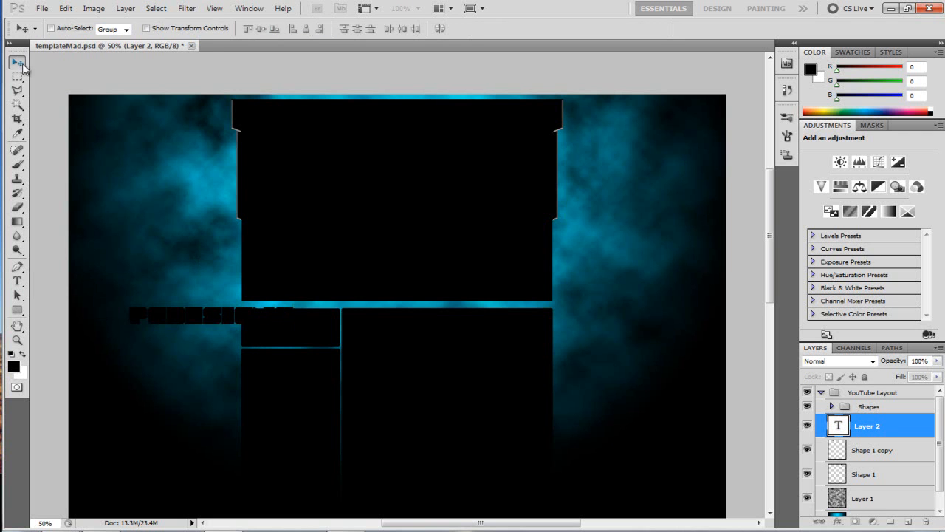
pyautogui.click(65, 9)
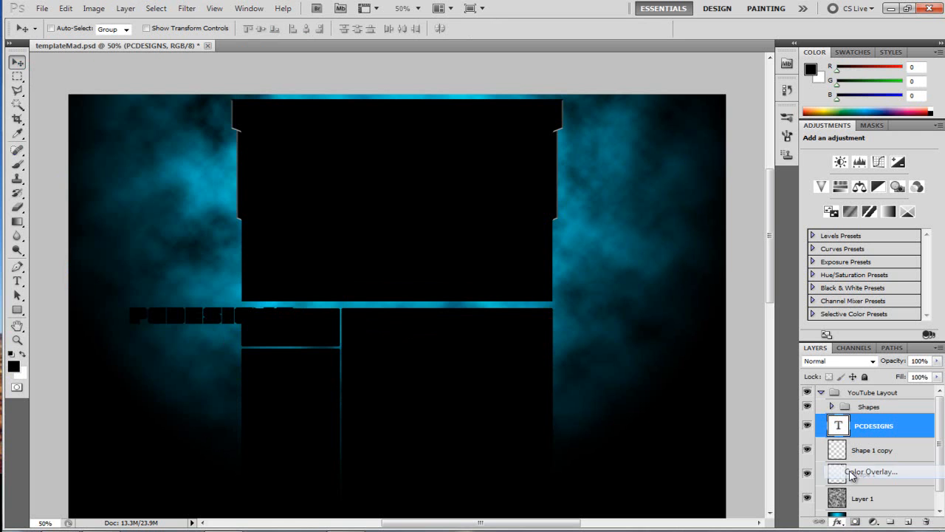
# Apply a white (255,255,255) Color Overlay layer style to the PCDESIGNS text.
pyautogui.doubleClick(869, 471)
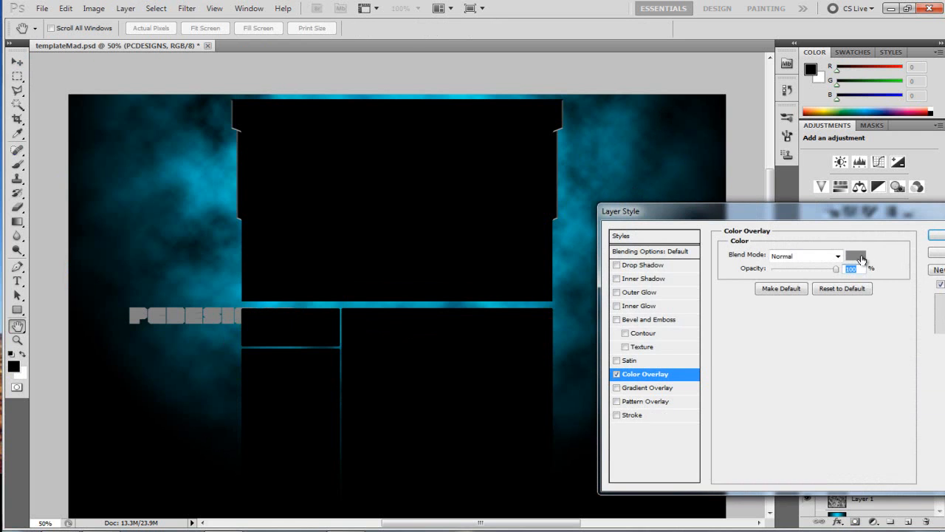
pyautogui.click(855, 257)
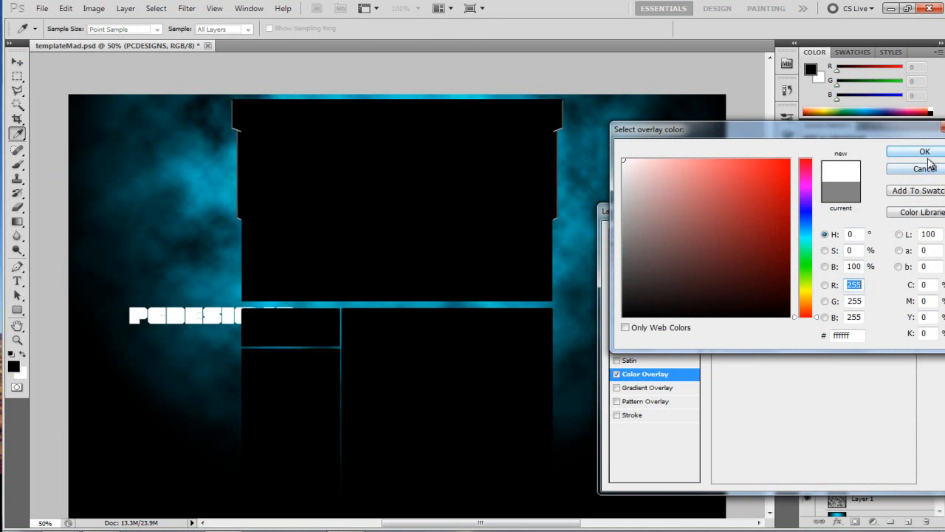
pyautogui.click(924, 151)
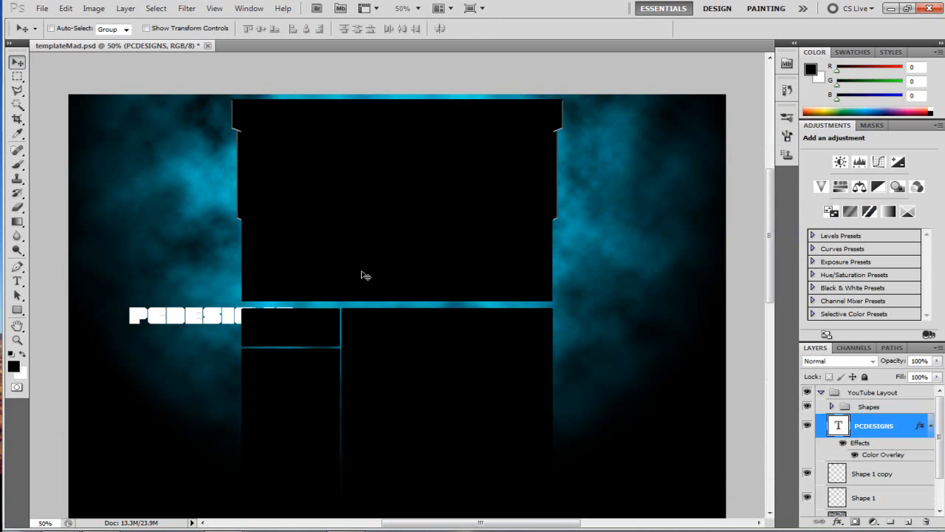
pyautogui.click(65, 9)
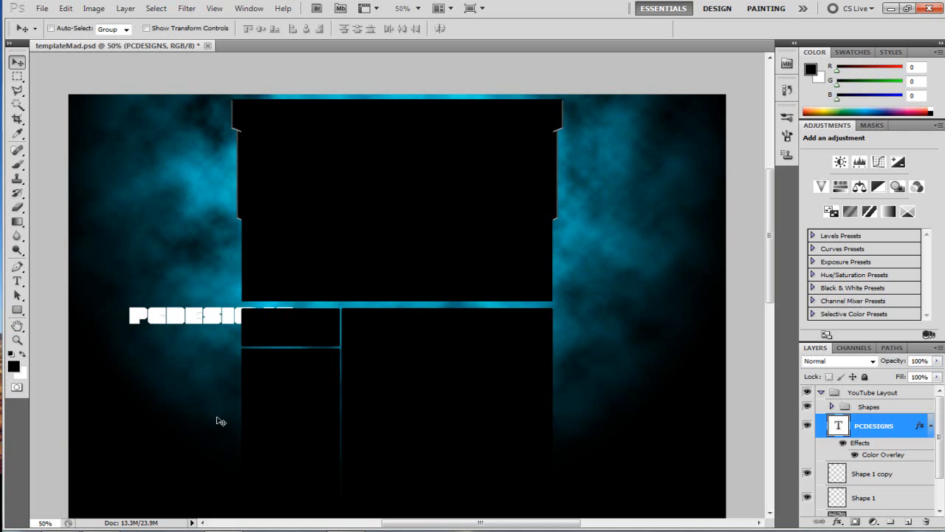
# Rotate the PCDESIGNS layer 90° CCW so it reads vertically.
pyautogui.click(65, 9)
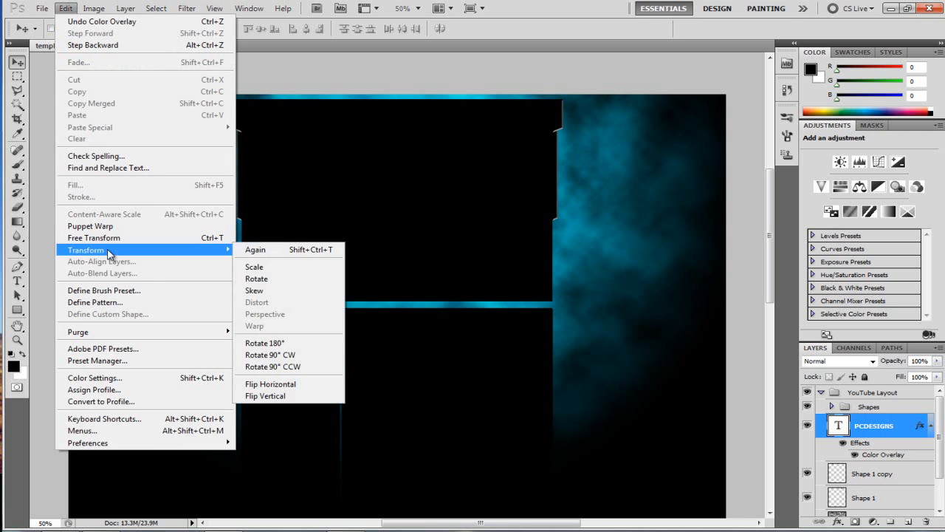
pyautogui.moveTo(272, 366)
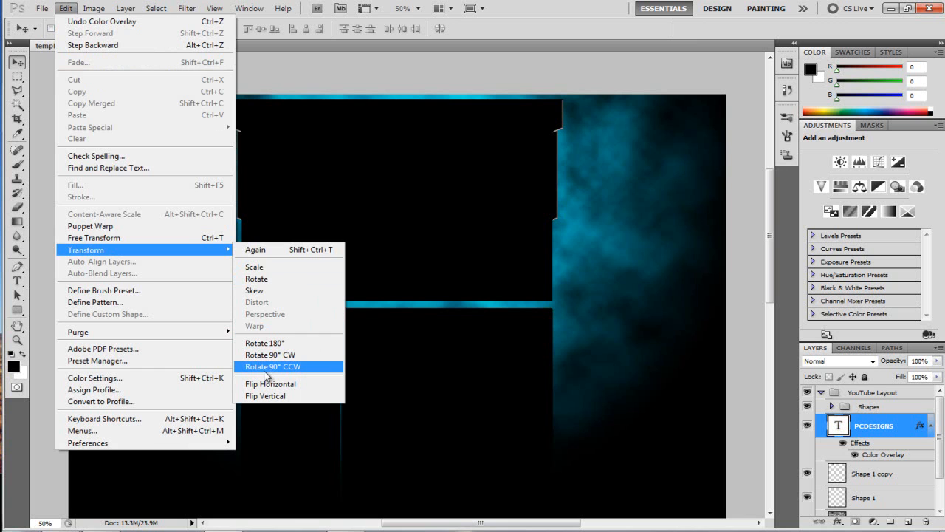
pyautogui.click(271, 367)
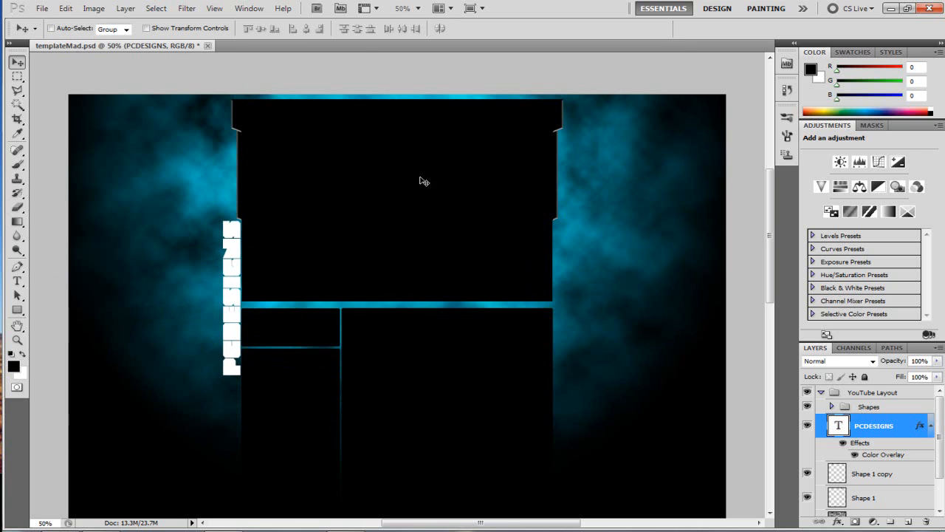
pyautogui.moveTo(275, 150)
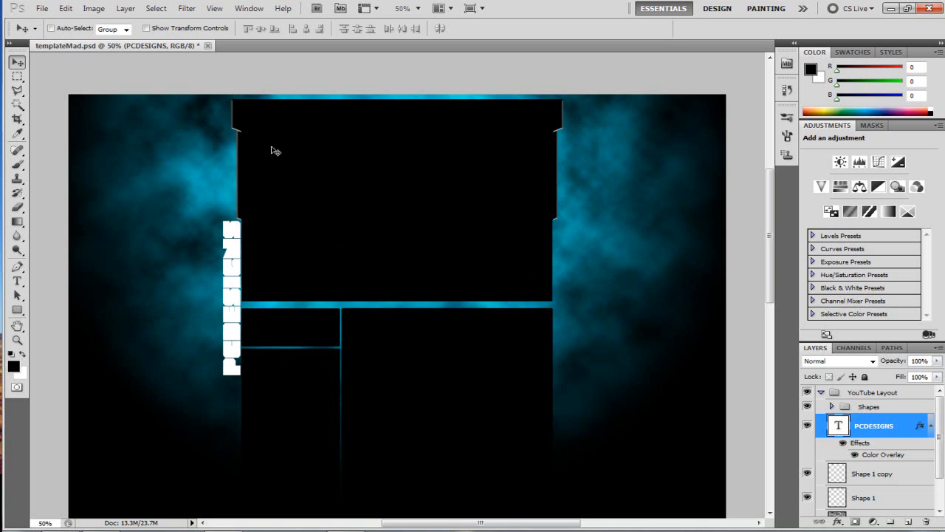
pyautogui.moveTo(369, 151)
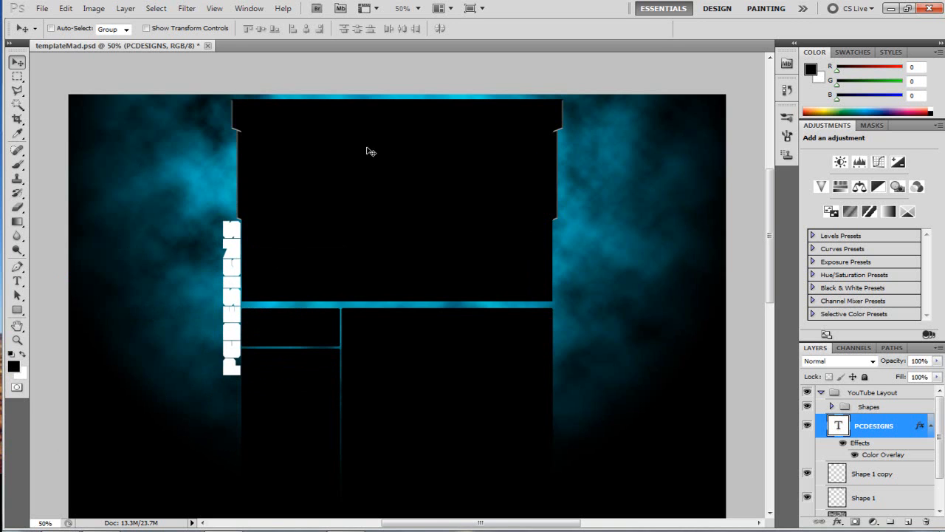
pyautogui.moveTo(321, 245)
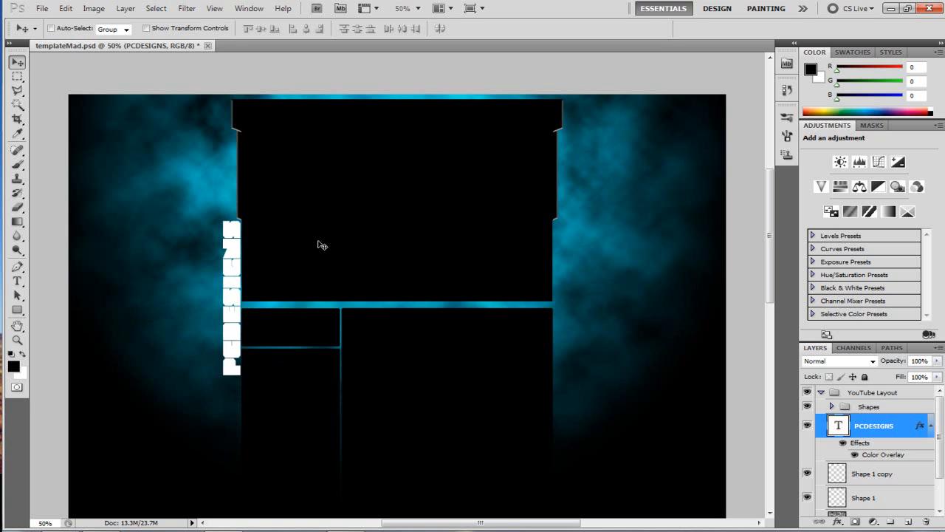
pyautogui.moveTo(235, 365)
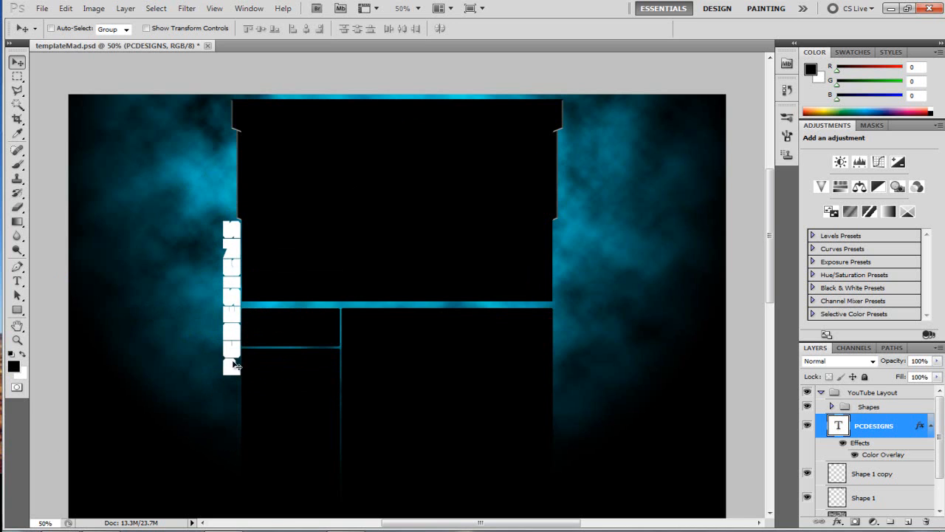
pyautogui.moveTo(362, 209)
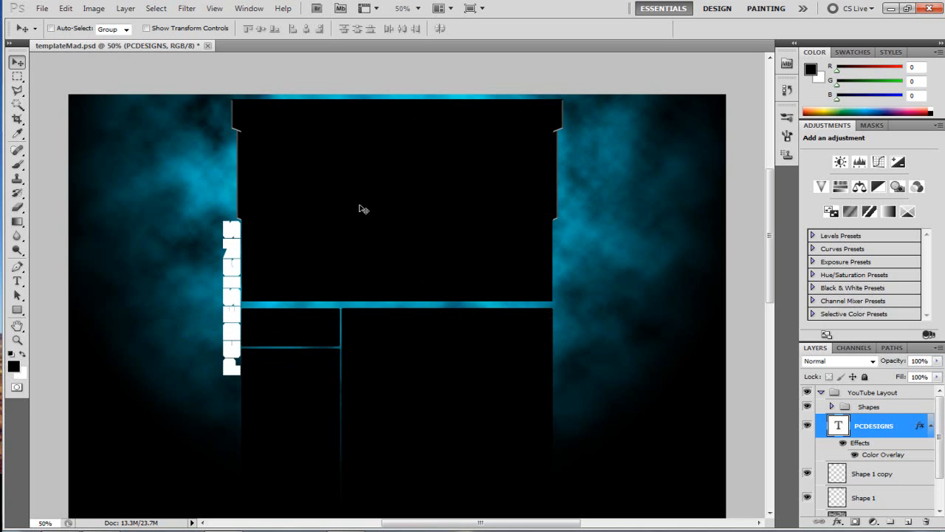
pyautogui.moveTo(564, 183)
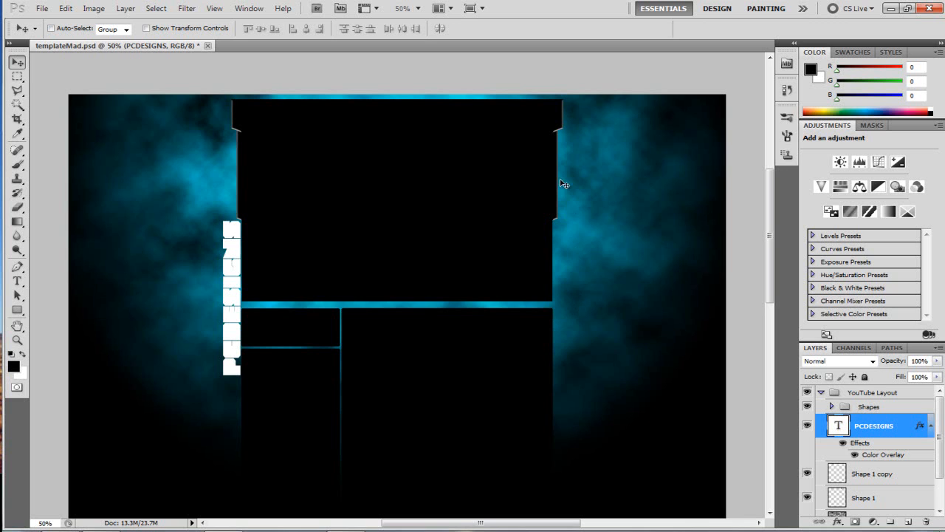
pyautogui.moveTo(229, 319)
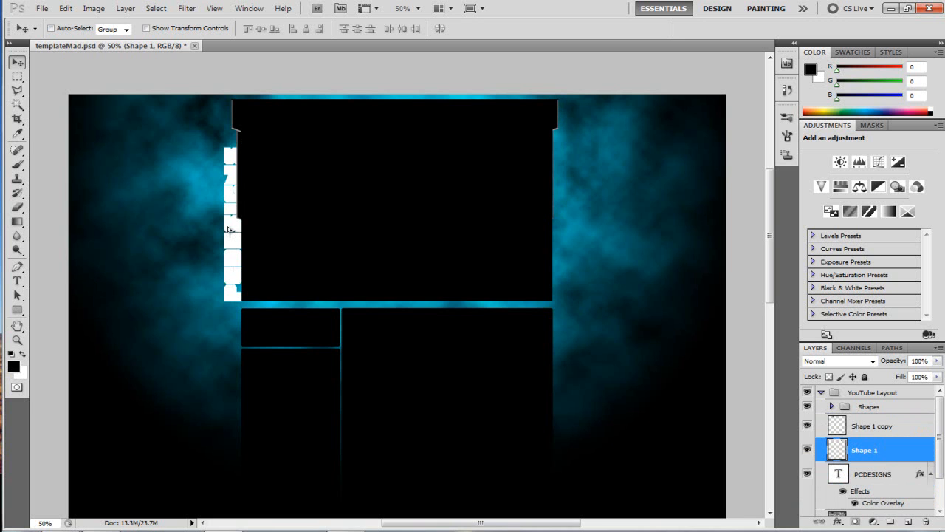
# Reselect the PCDESIGNS layer to move it below Shape 1 beside the lower-left boxes.
pyautogui.click(871, 472)
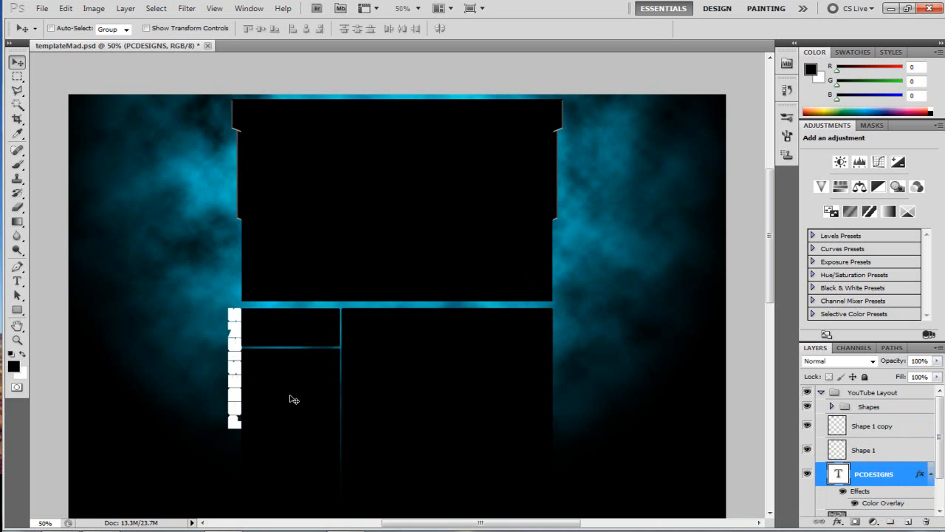
pyautogui.moveTo(304, 404)
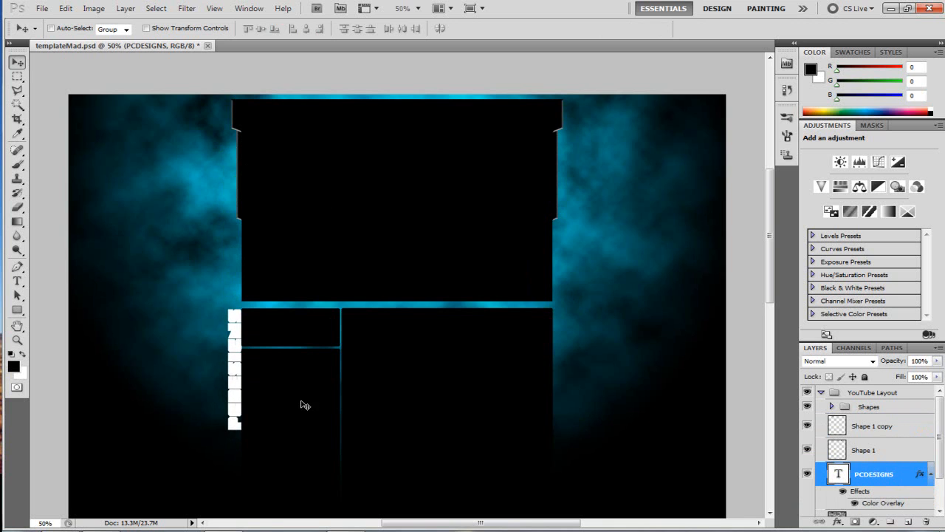
pyautogui.moveTo(560, 246)
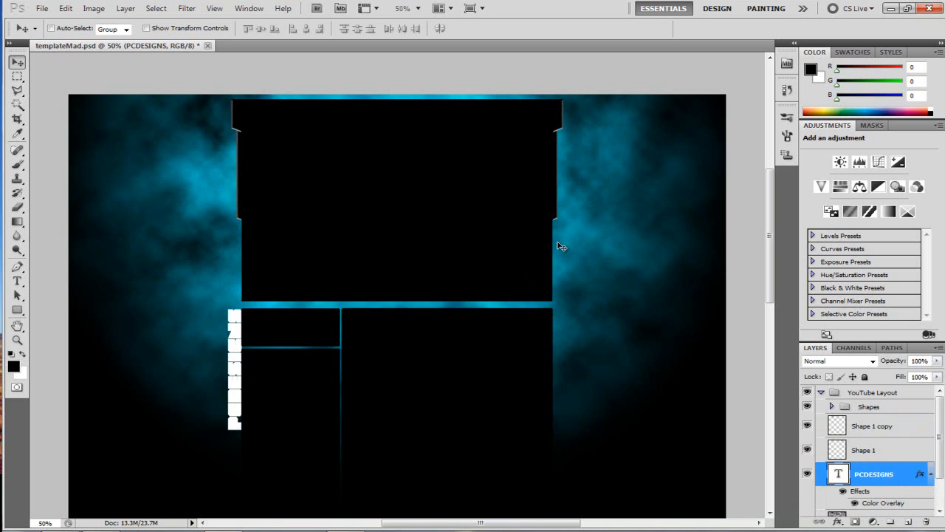
pyautogui.moveTo(393, 292)
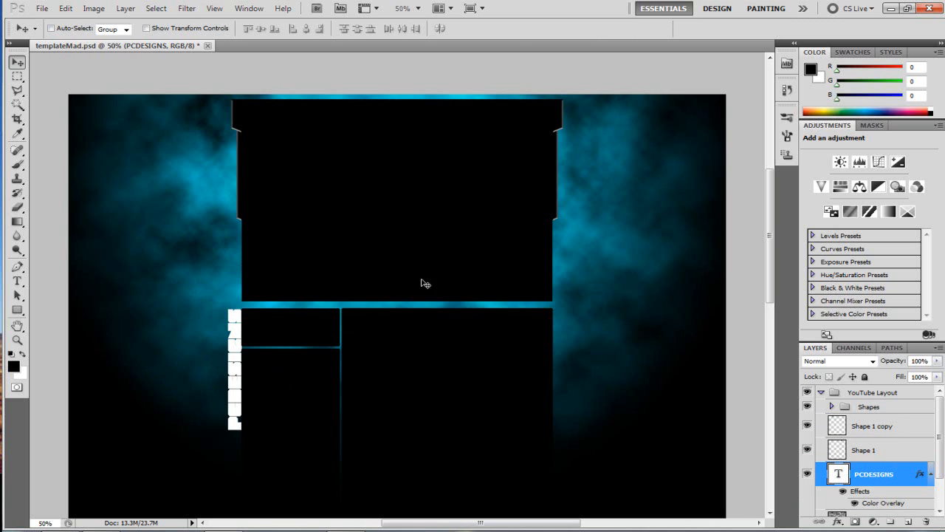
pyautogui.moveTo(461, 293)
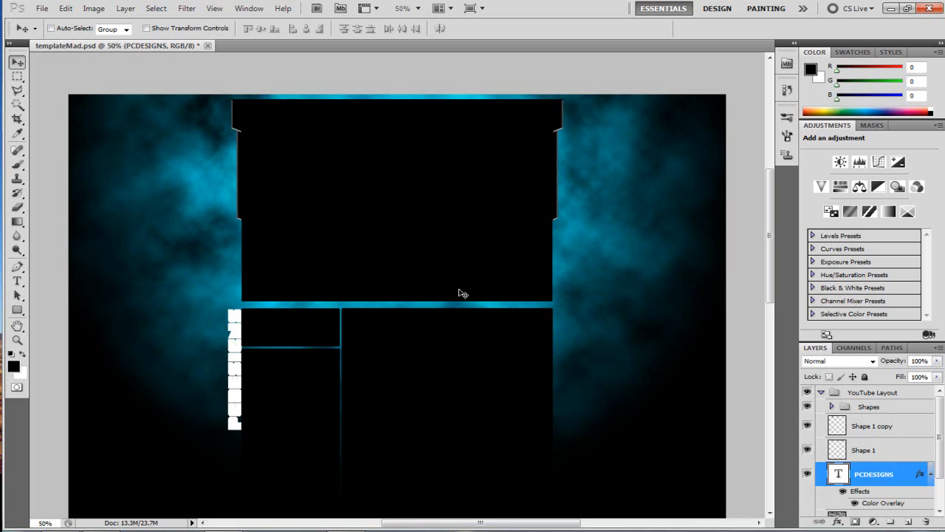
pyautogui.moveTo(402, 236)
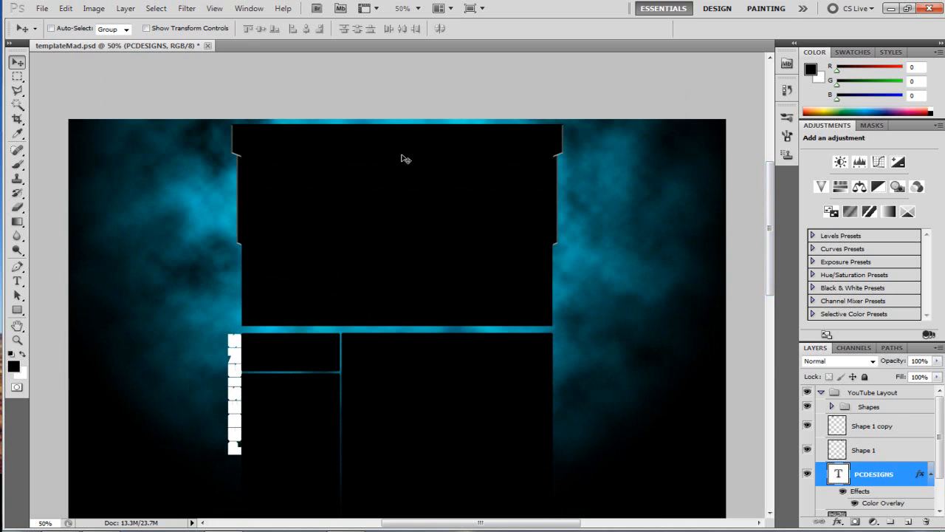
pyautogui.moveTo(345, 337)
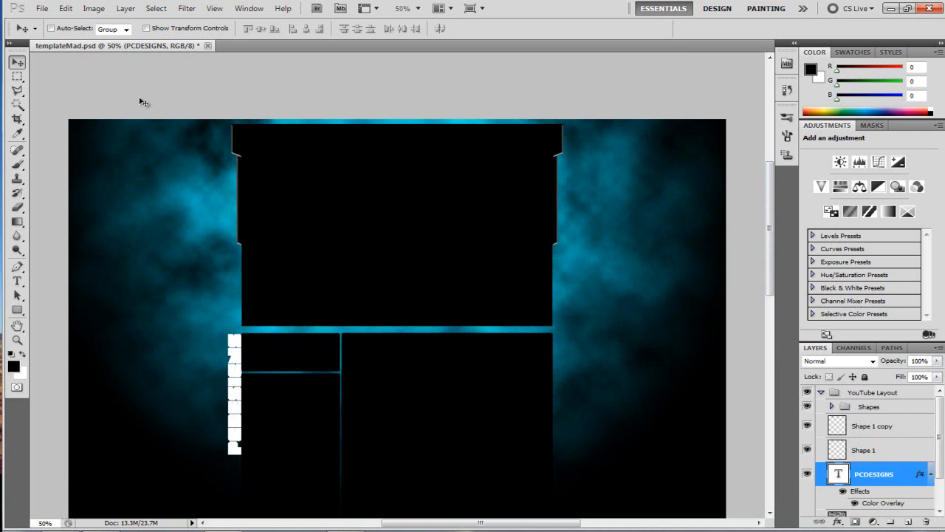
pyautogui.moveTo(464, 162)
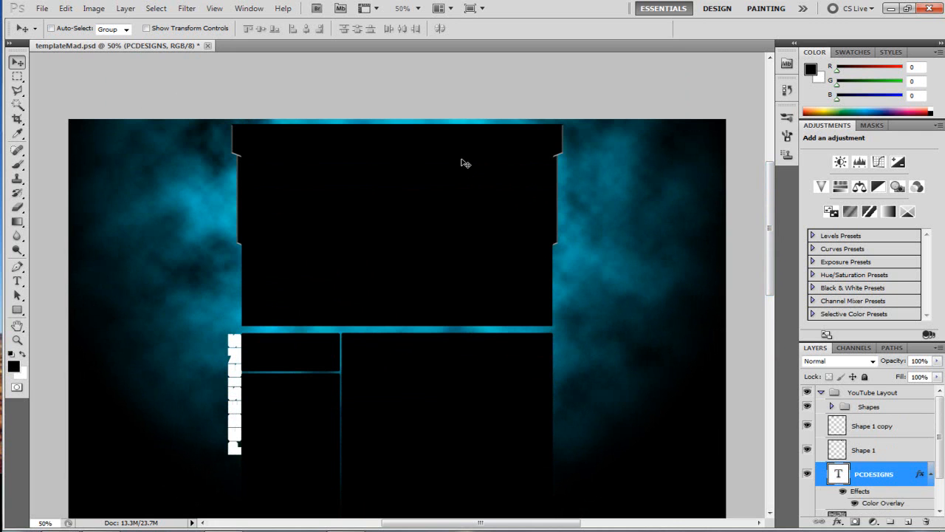